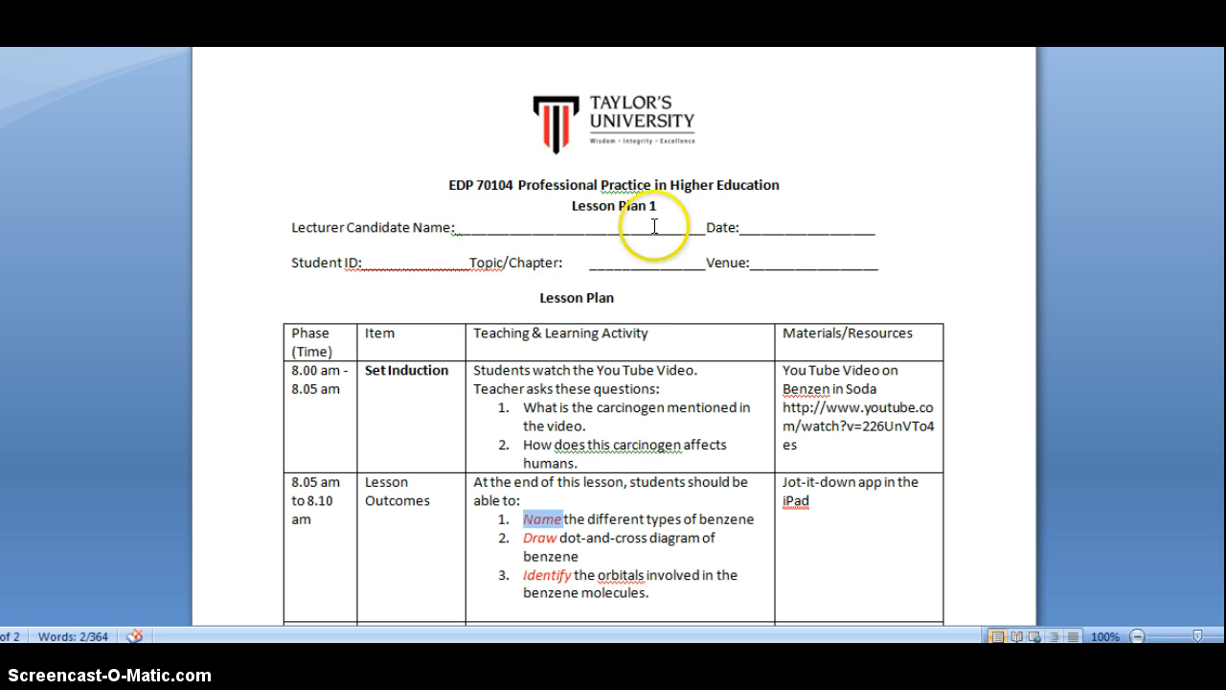
mouse_move(673, 290)
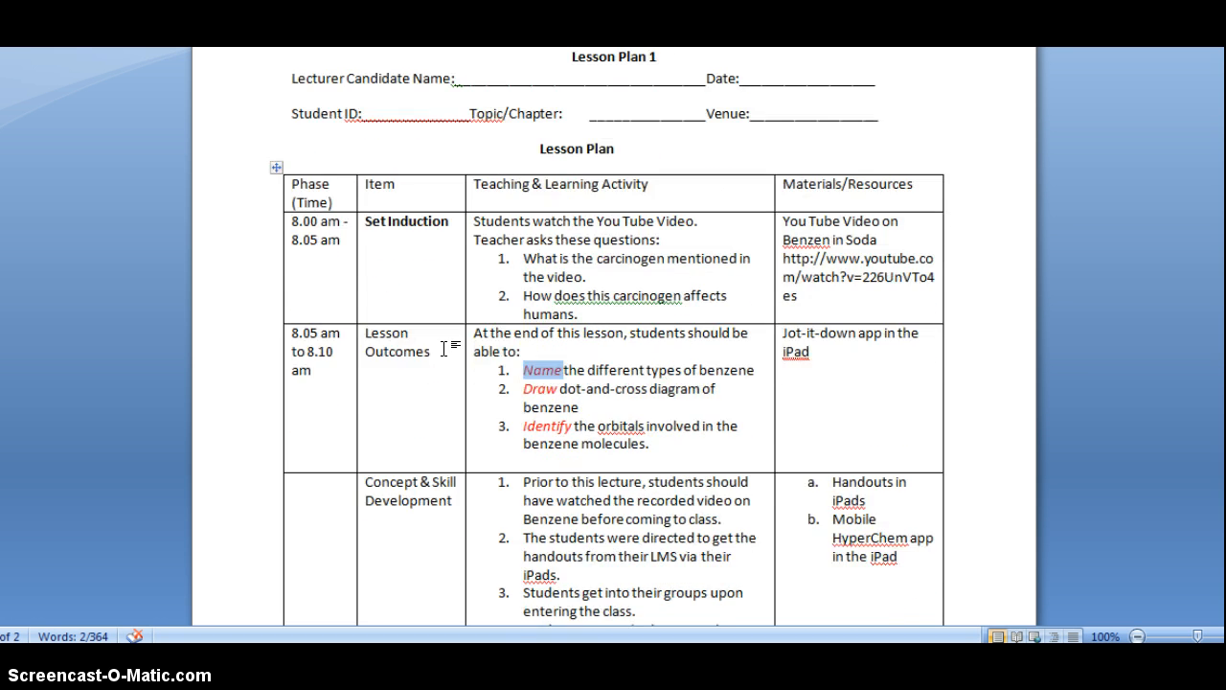
- Scroll through Development steps 1–7 with the iPad and Mobile HyperChem materials column
scroll("down", 3)
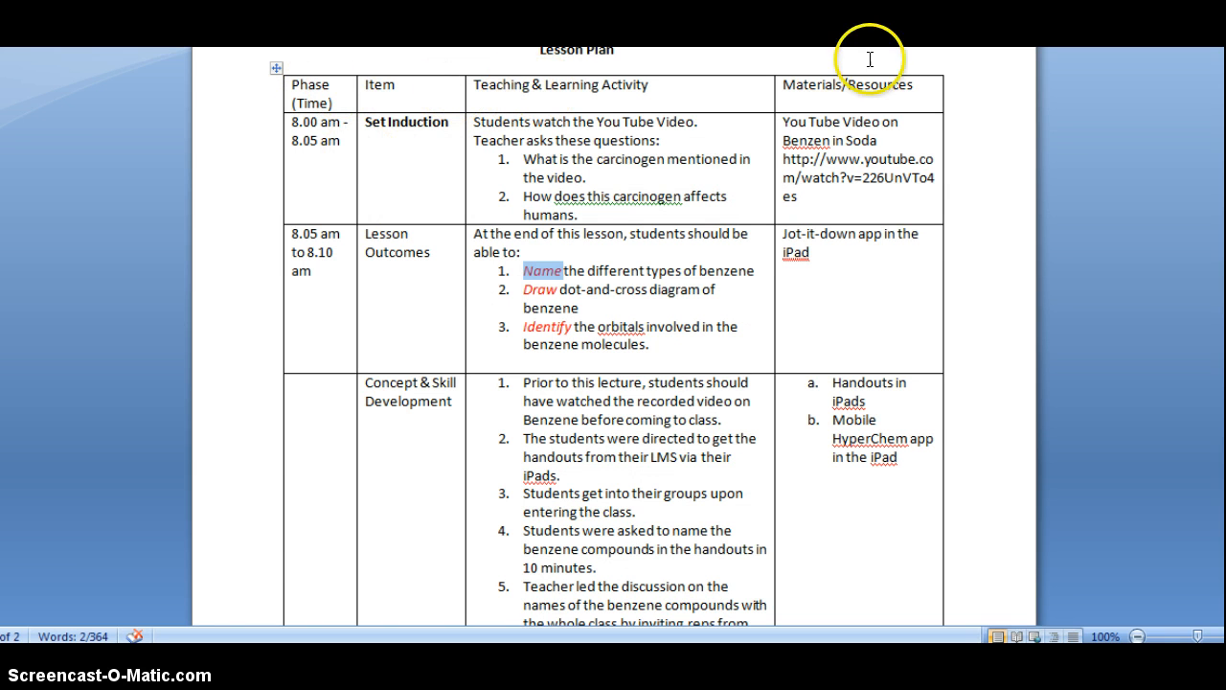
mouse_move(345, 93)
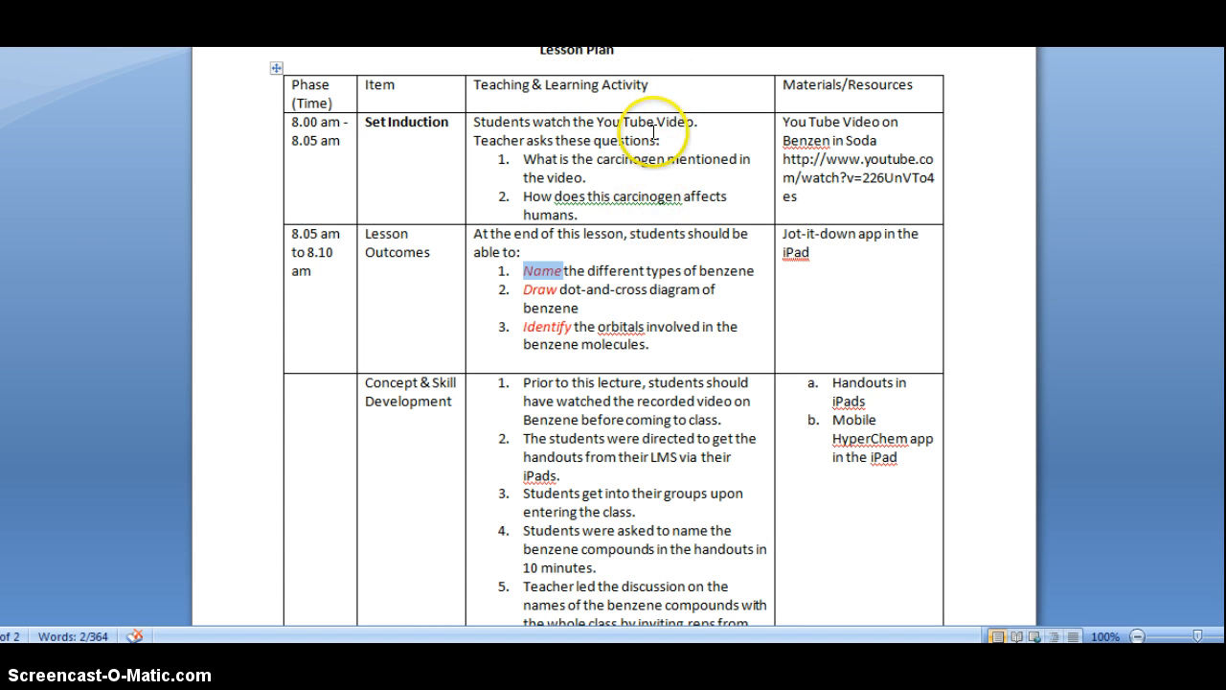
mouse_move(686, 92)
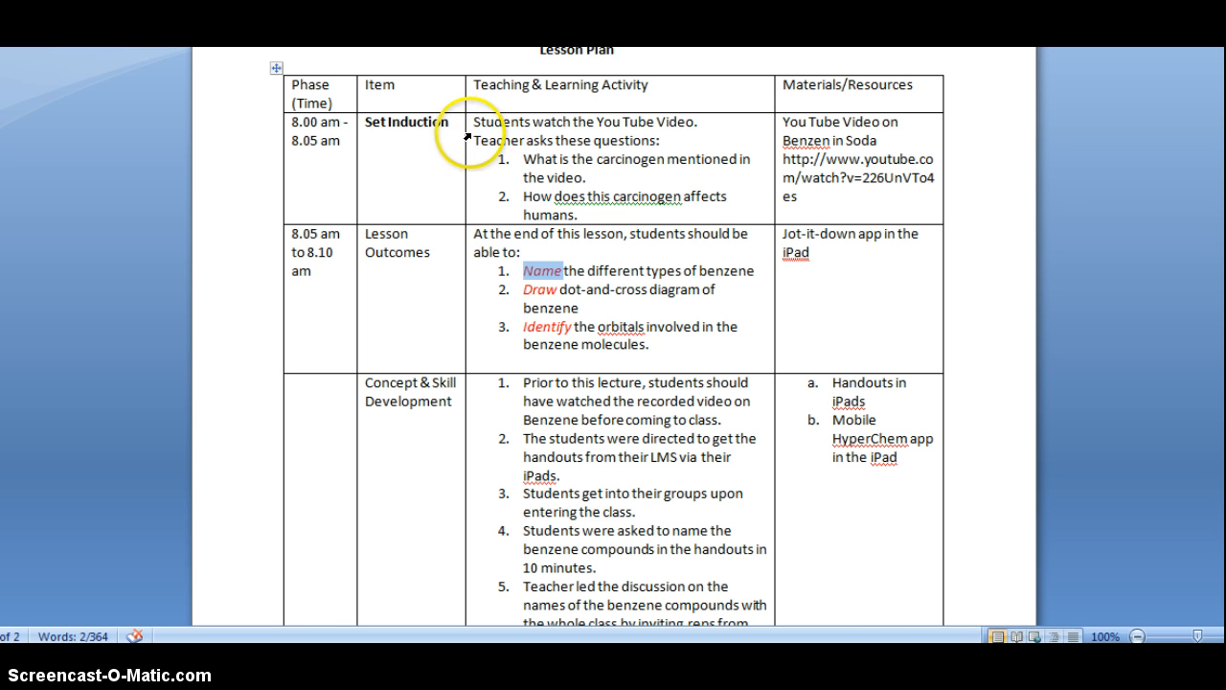
mouse_move(853, 115)
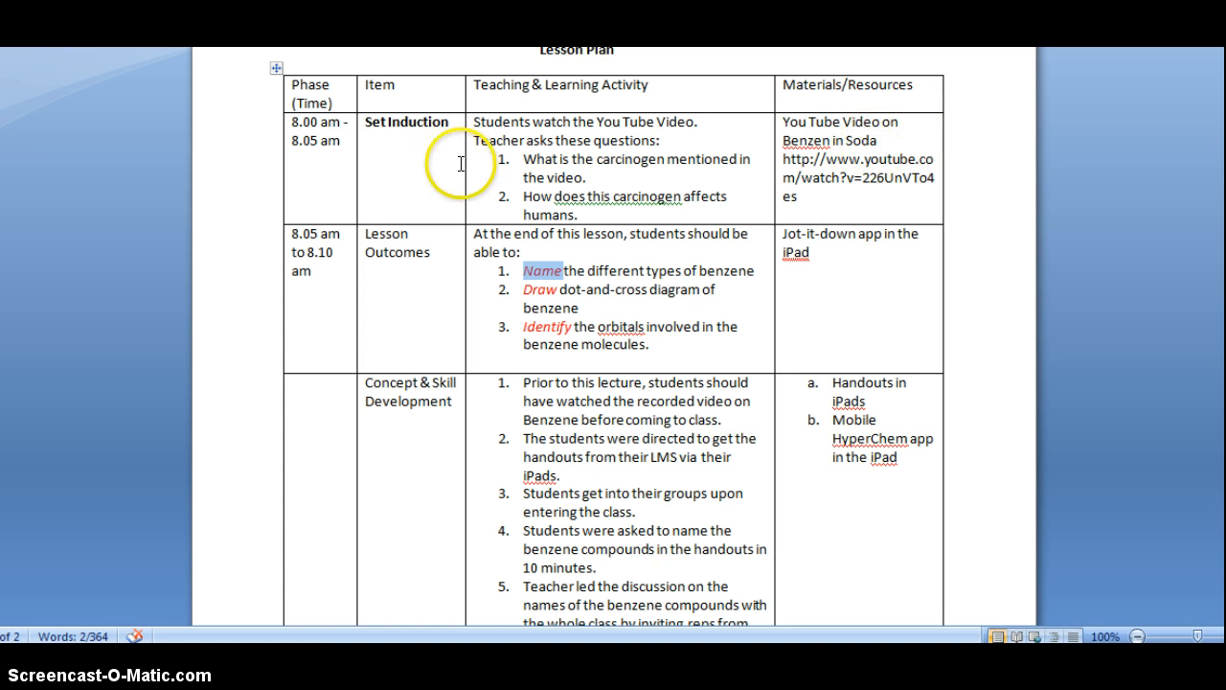
mouse_move(575, 149)
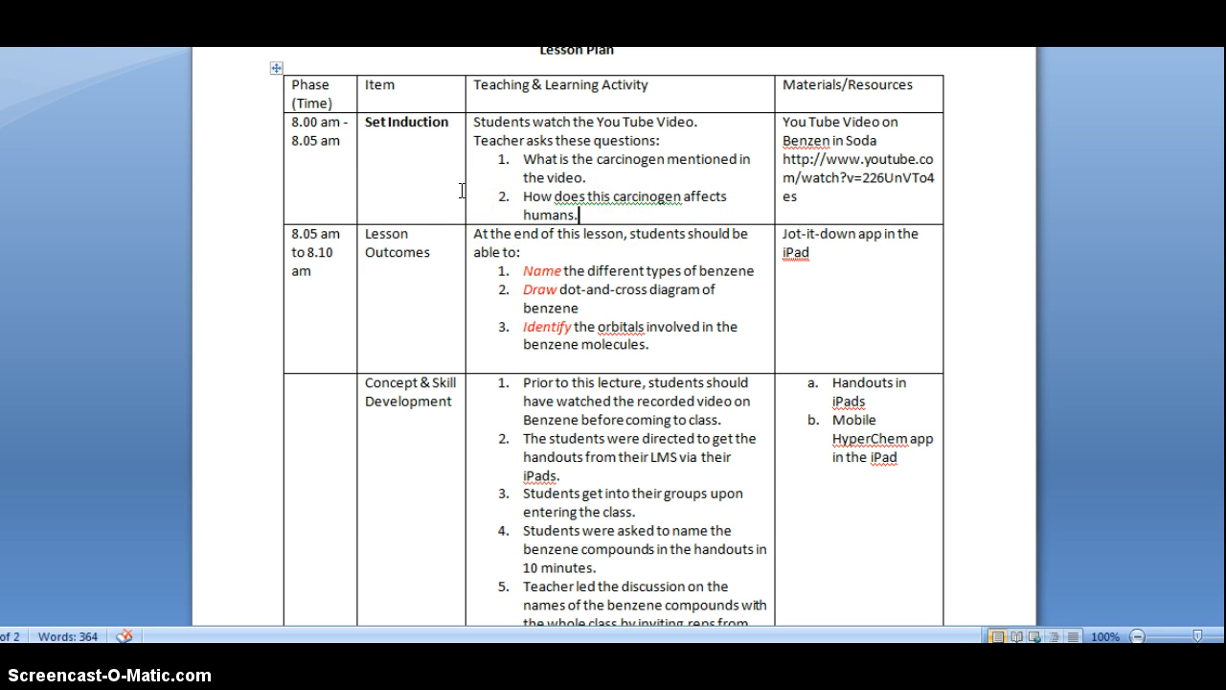
scroll("down", 3)
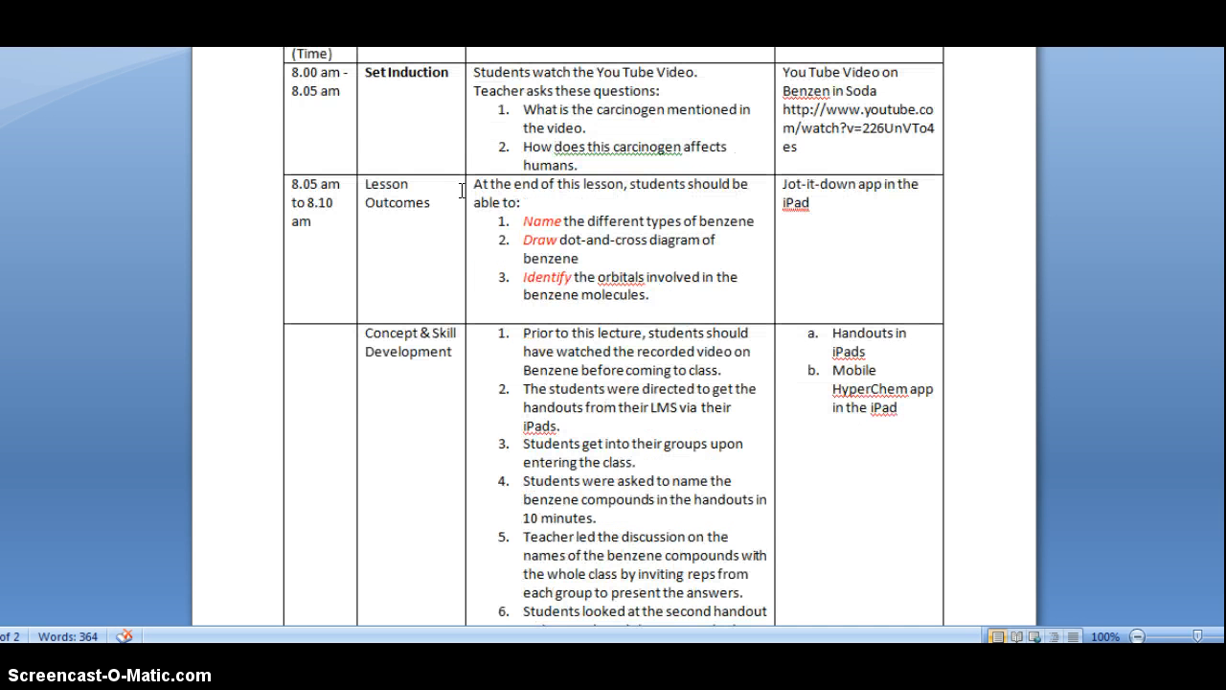
scroll("down", 3)
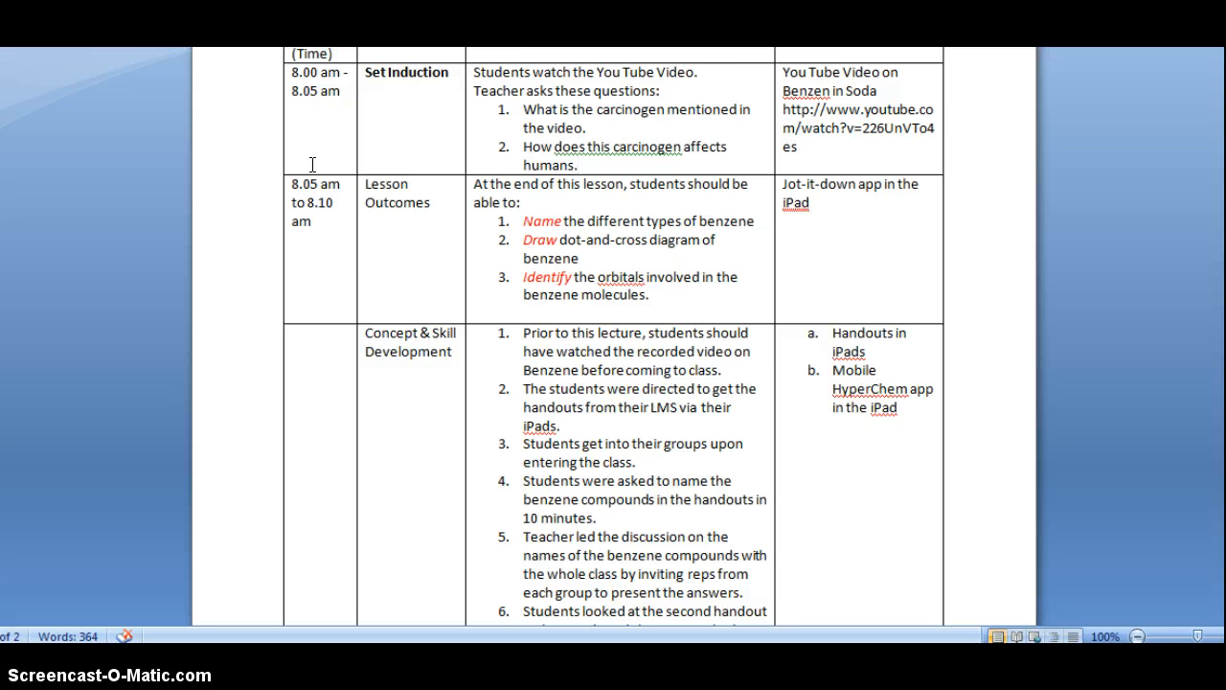
scroll("down", 3)
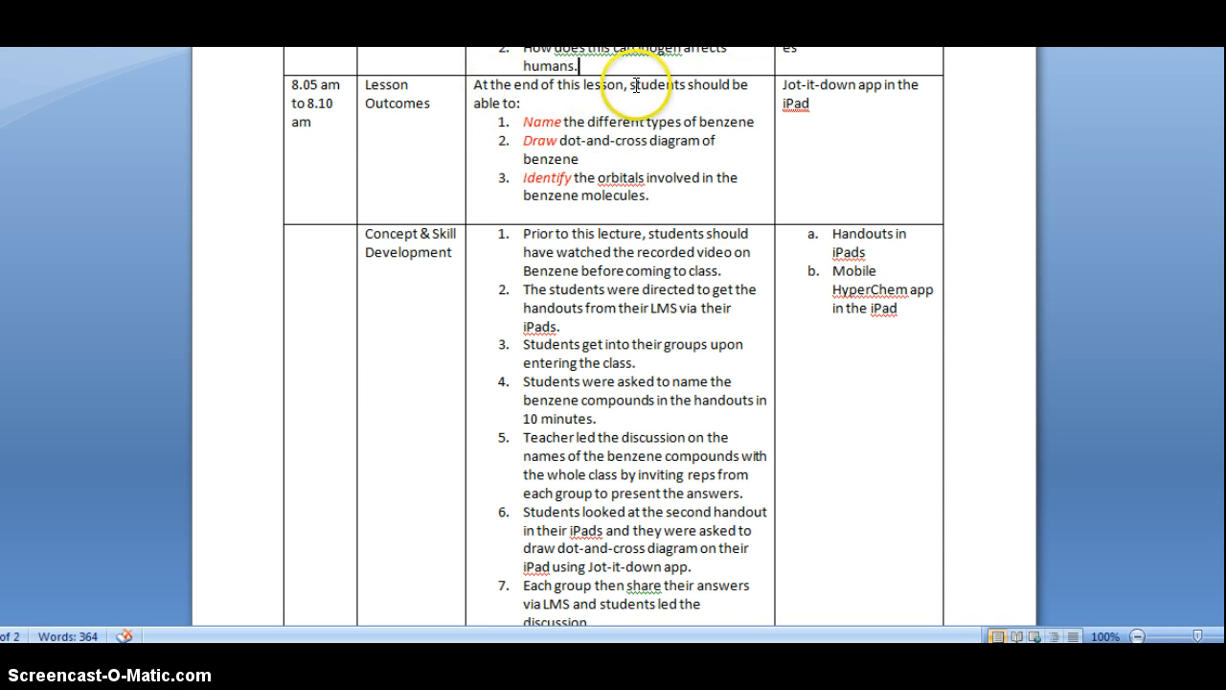
mouse_move(546, 130)
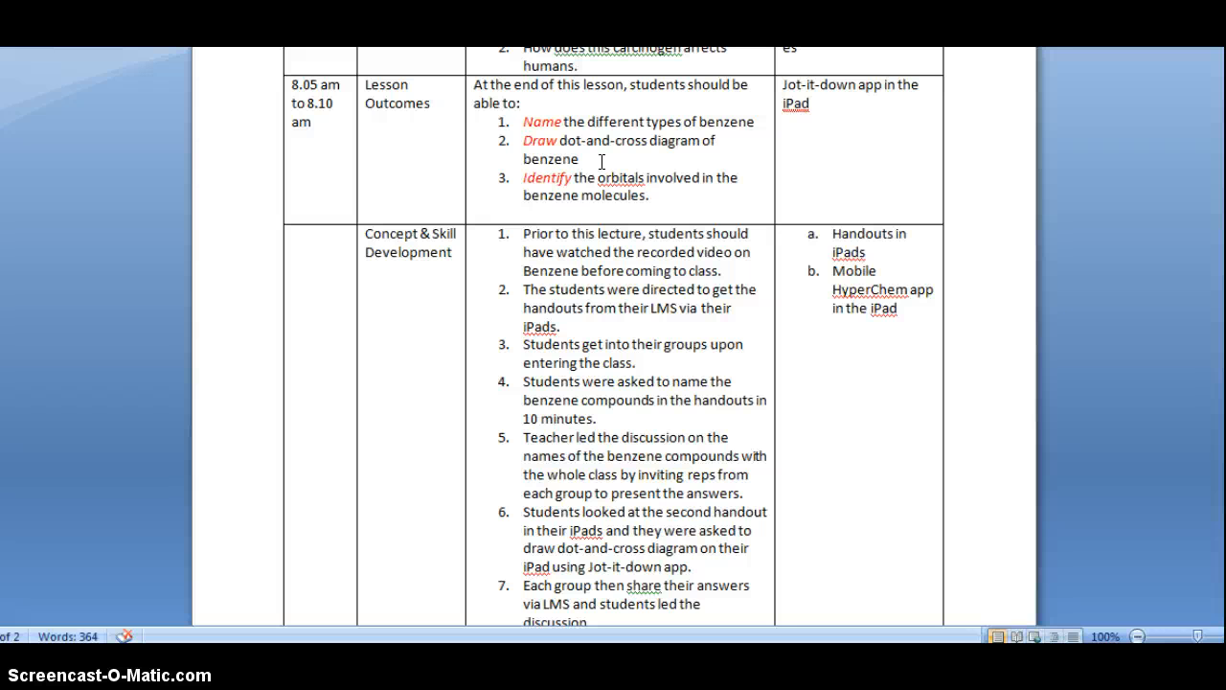
left_click(579, 65)
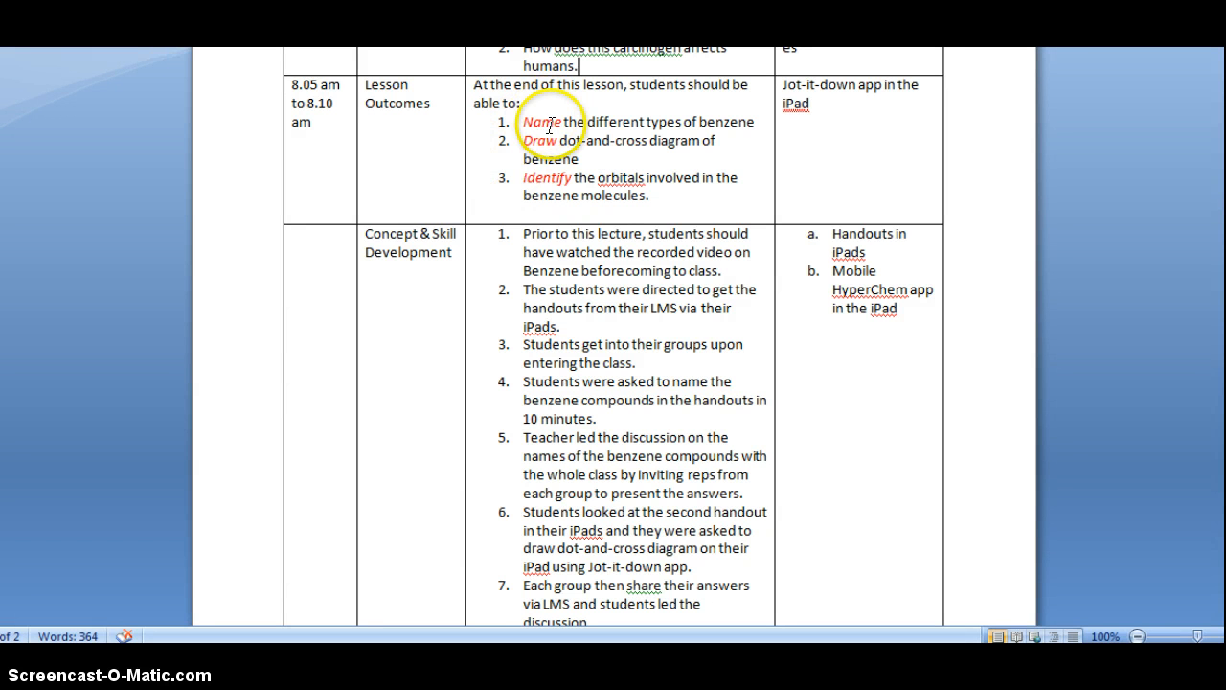
mouse_move(820, 118)
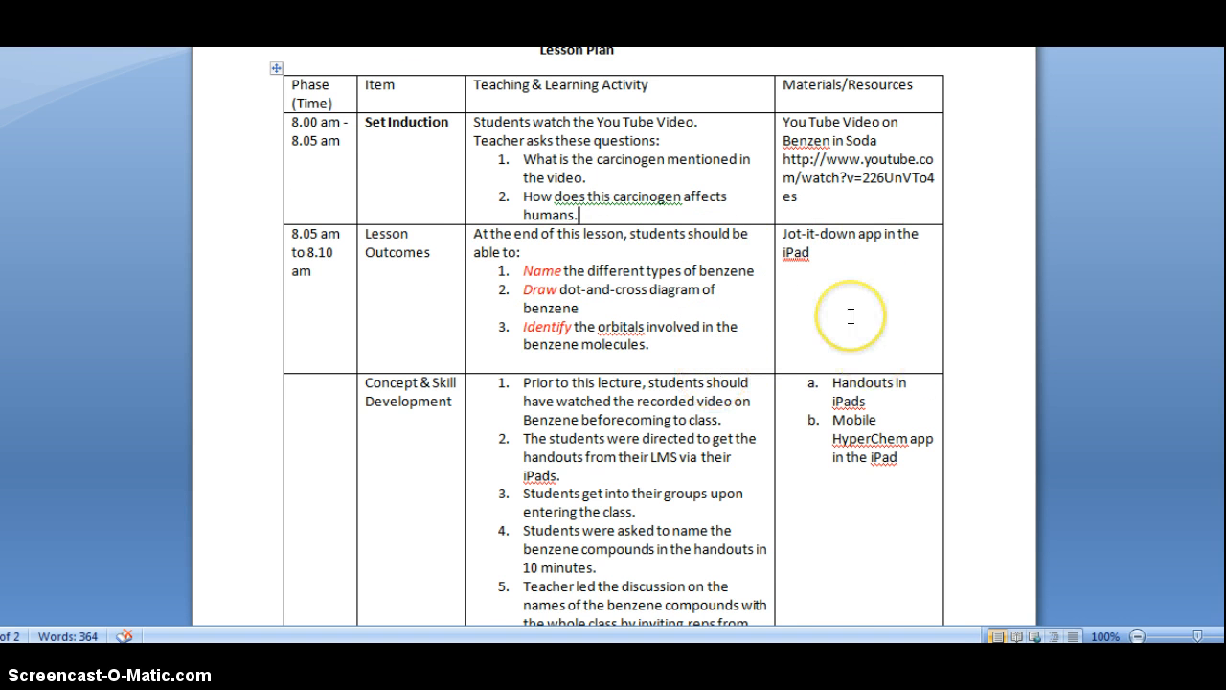
- Continue to the next page showing HyperChem orbital steps, the LMS quiz Assessment row and group-presentation Closure row
scroll("down", 3)
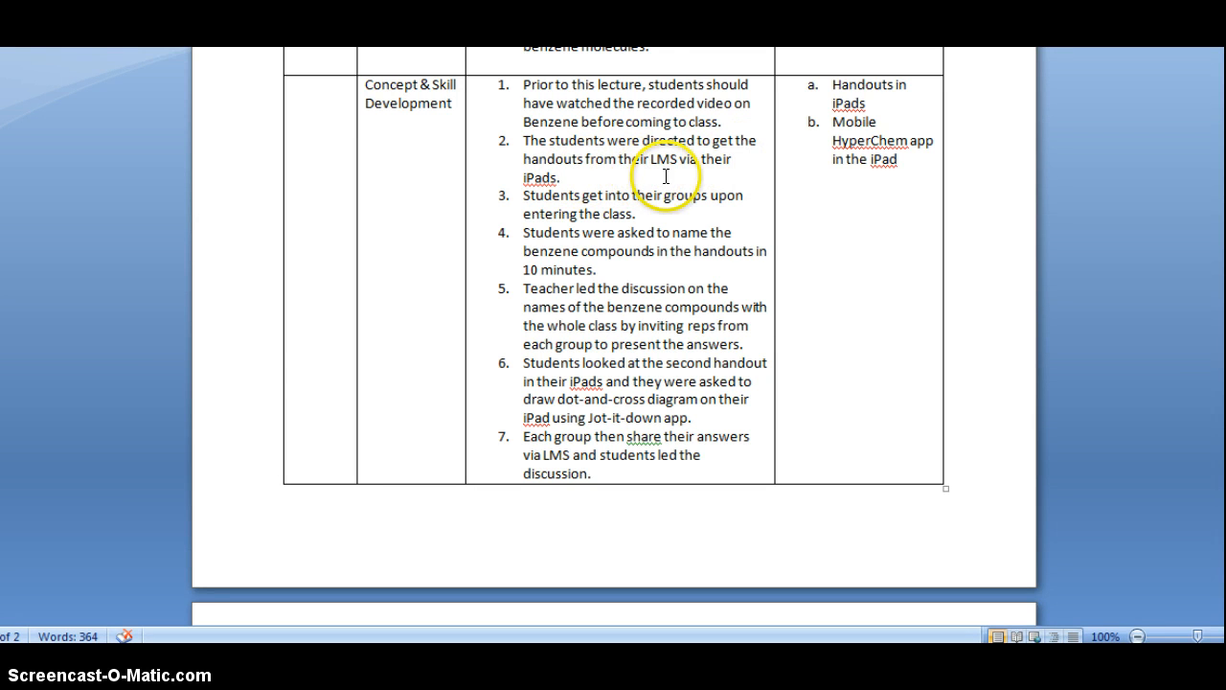
mouse_move(540, 189)
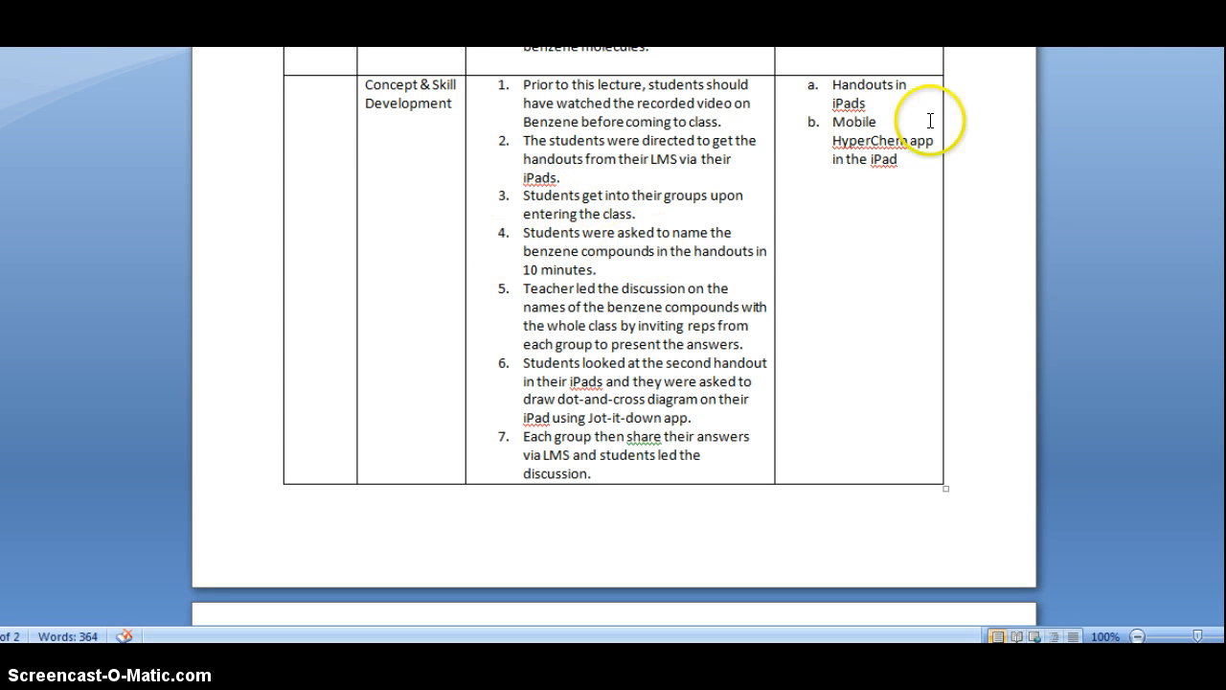
mouse_move(862, 159)
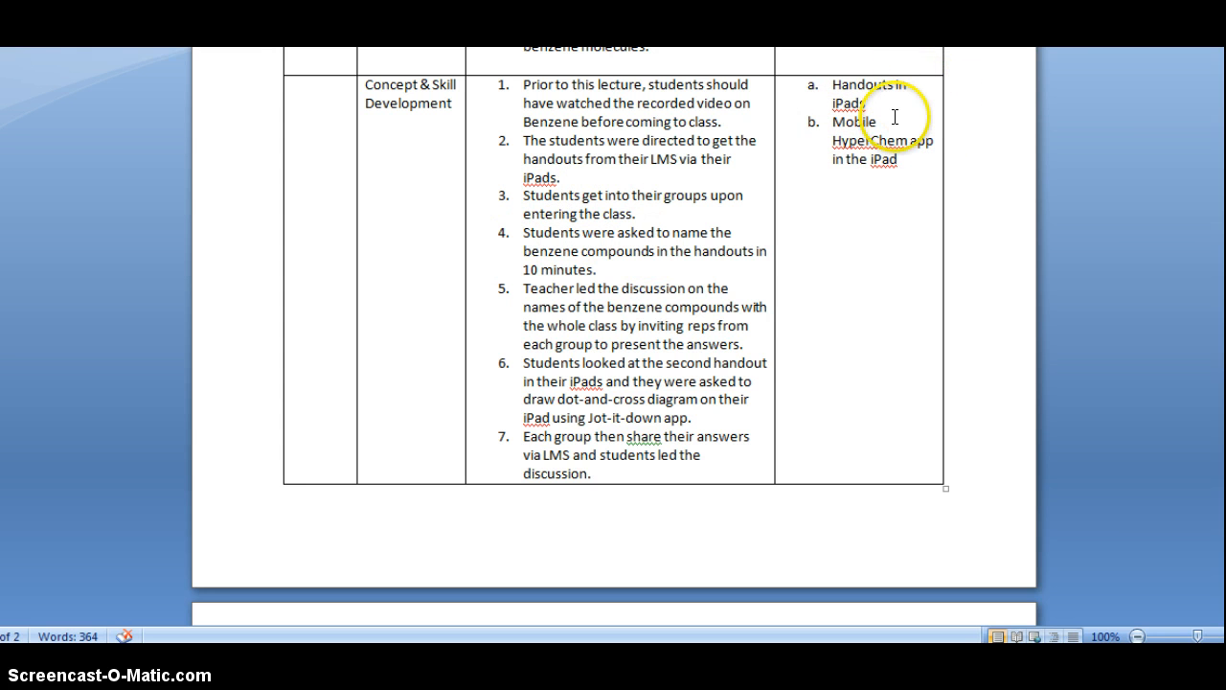
mouse_move(617, 222)
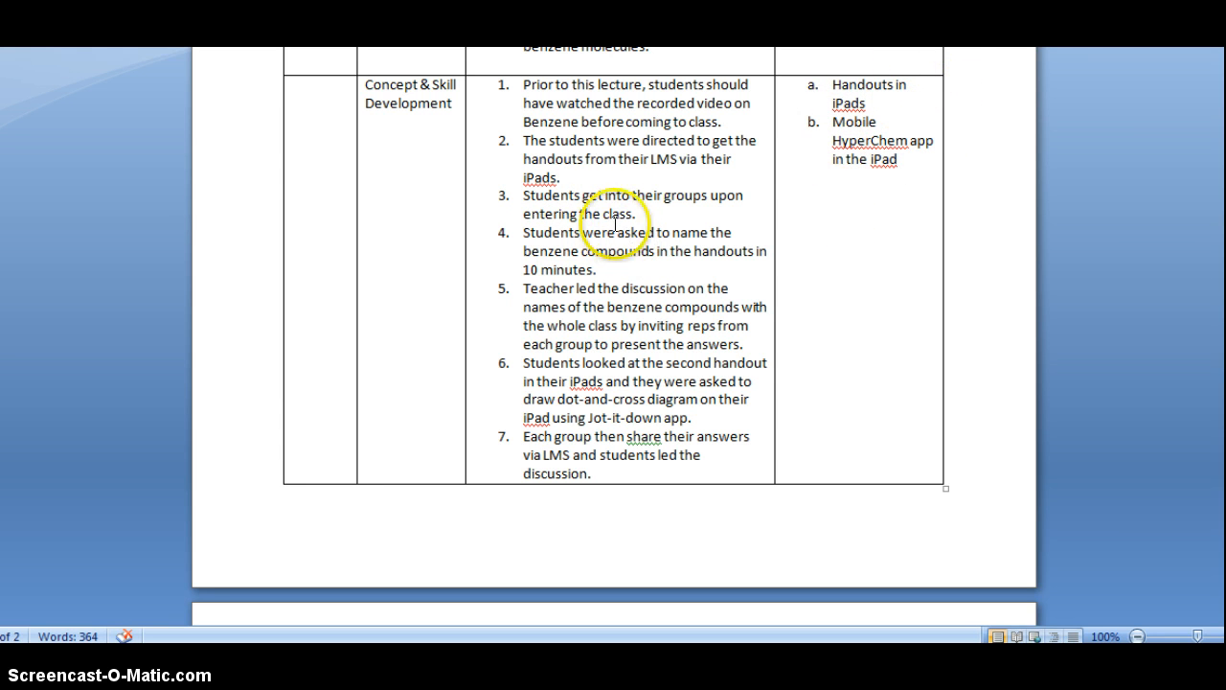
mouse_move(566, 209)
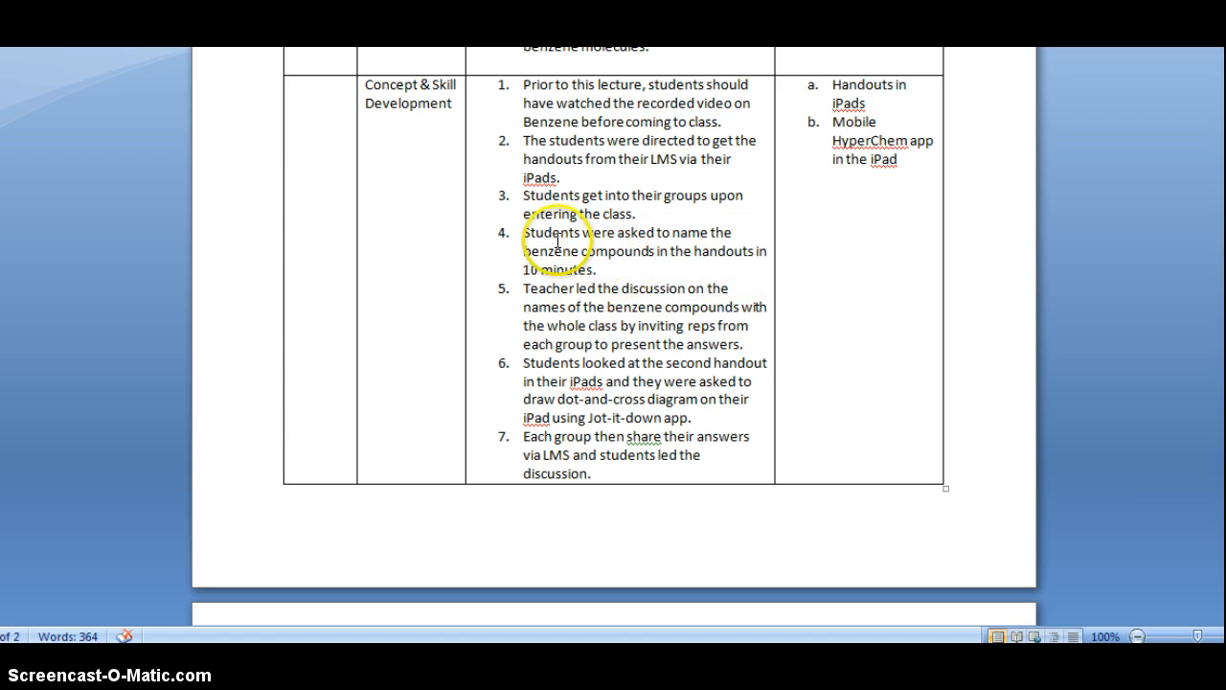
mouse_move(488, 280)
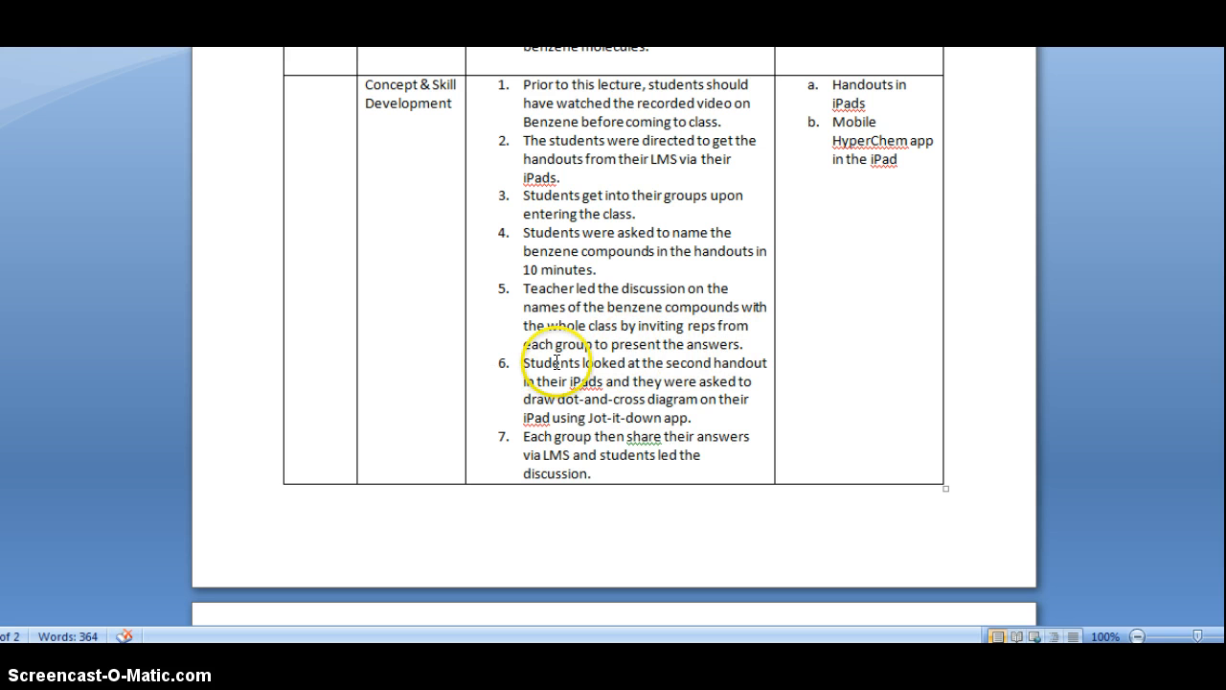
mouse_move(765, 348)
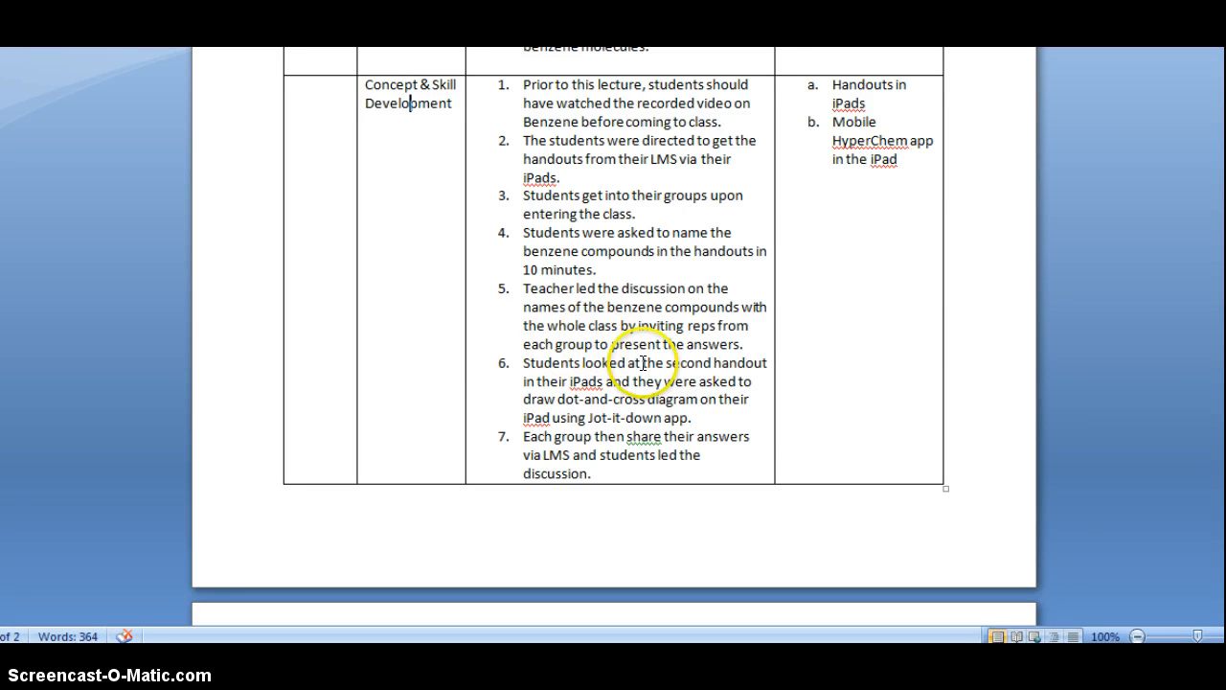
mouse_move(518, 364)
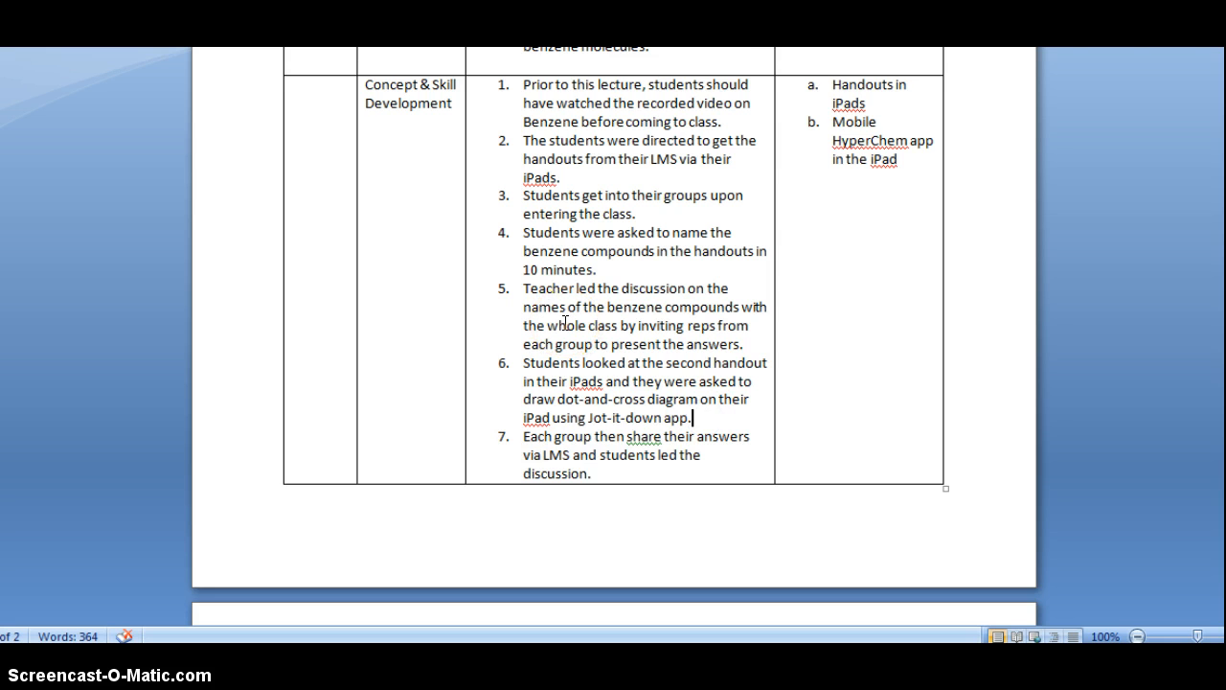
scroll("down", 3)
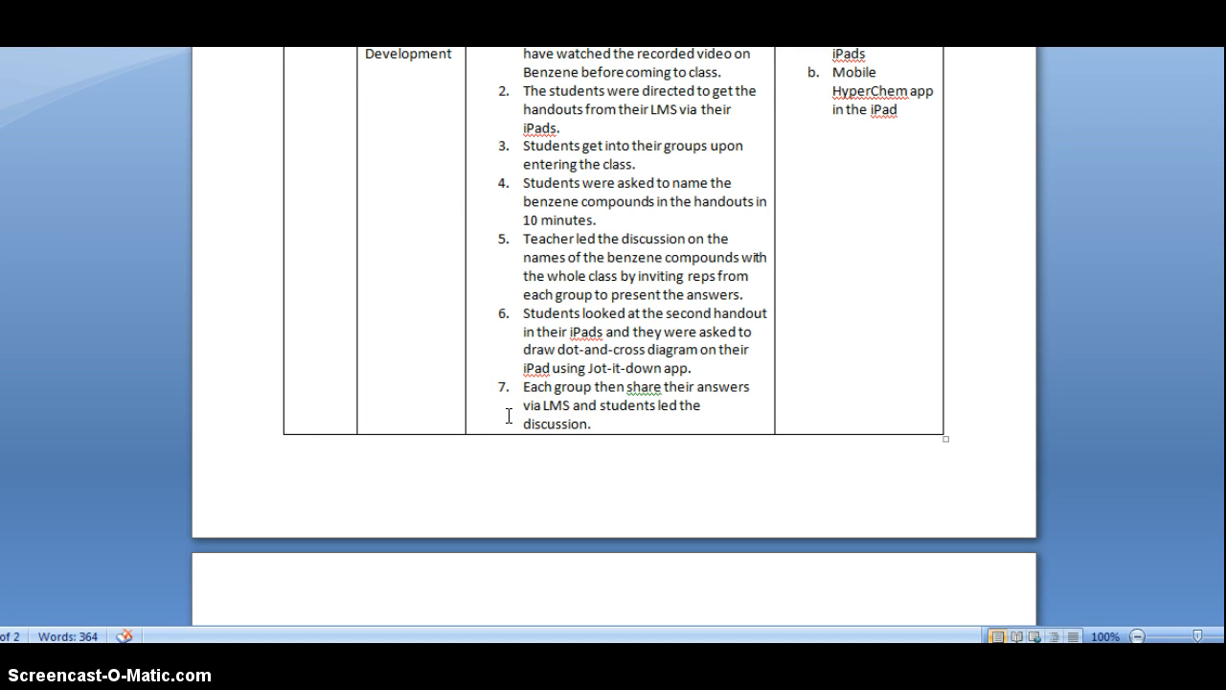
left_click(692, 368)
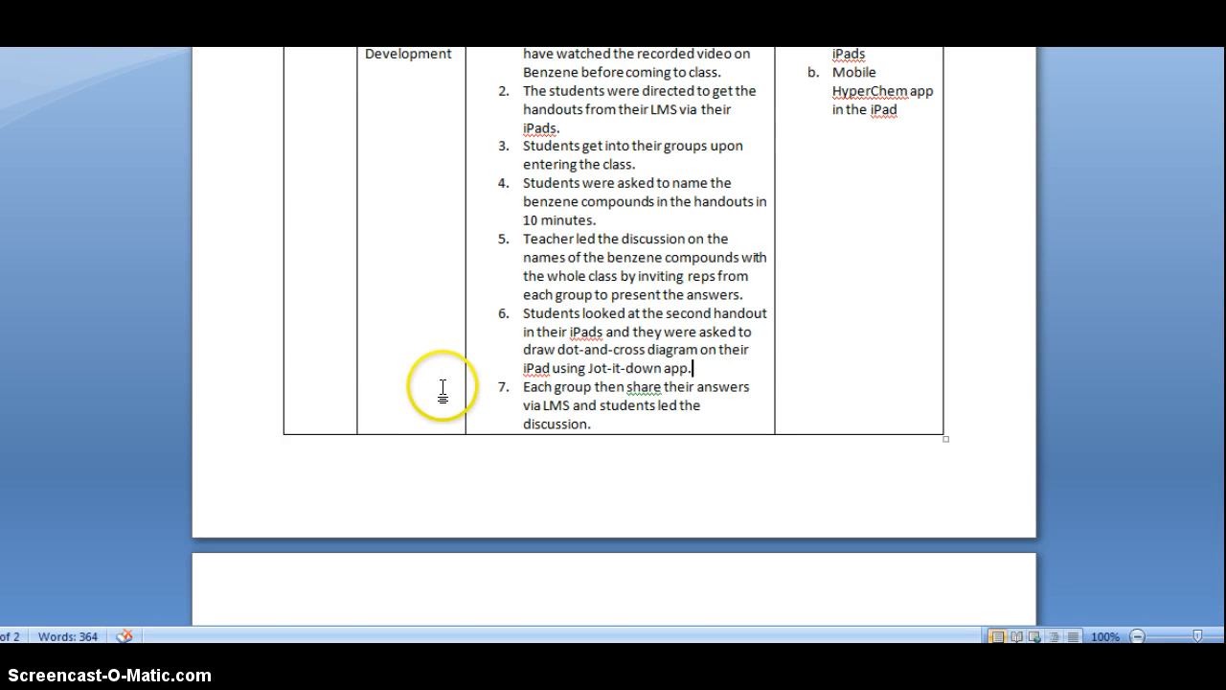
scroll("down", 3)
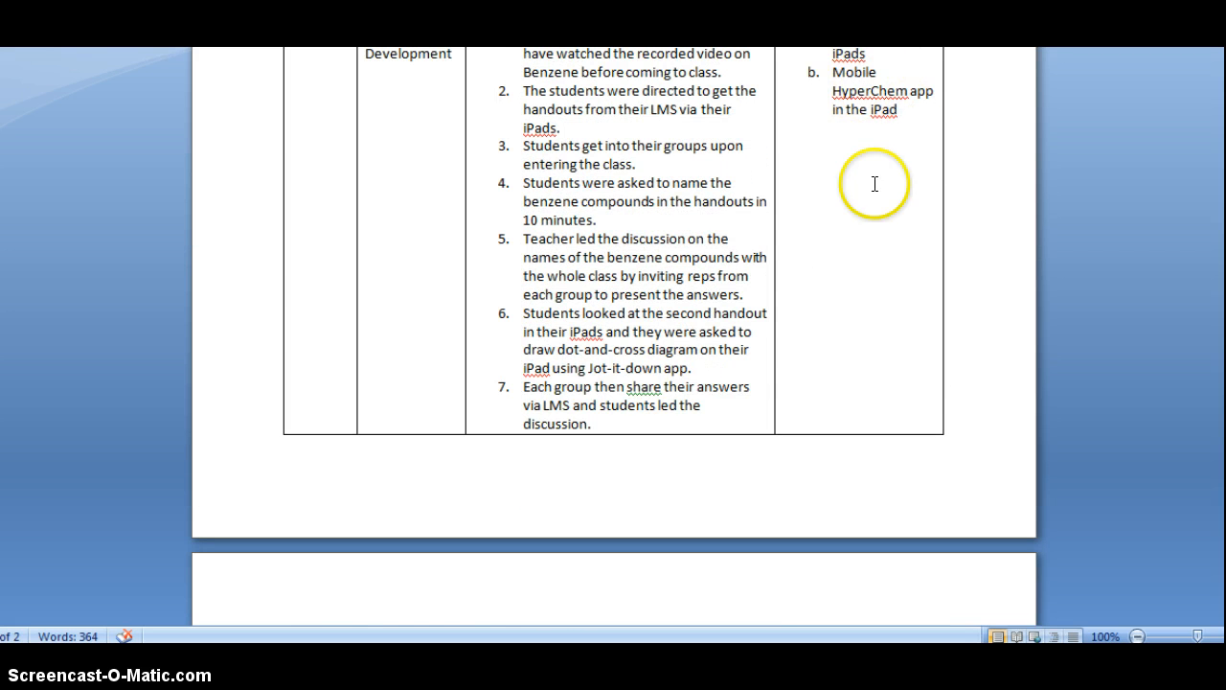
scroll("down", 3)
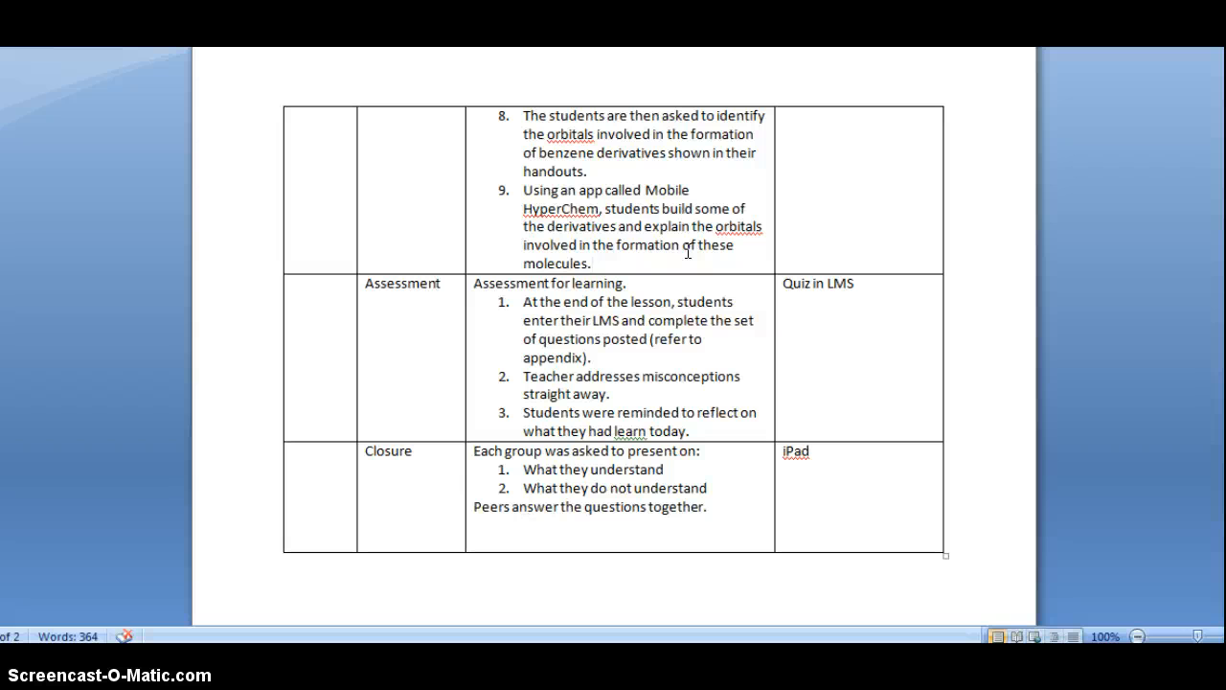
mouse_move(393, 303)
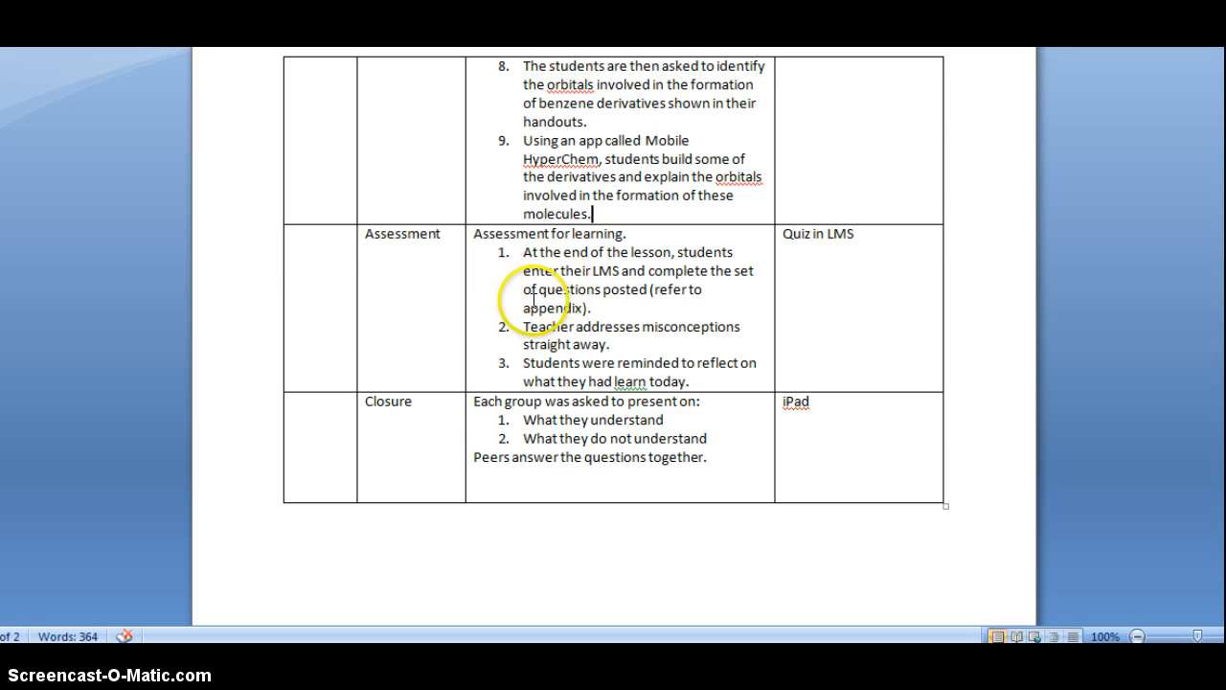
mouse_move(681, 249)
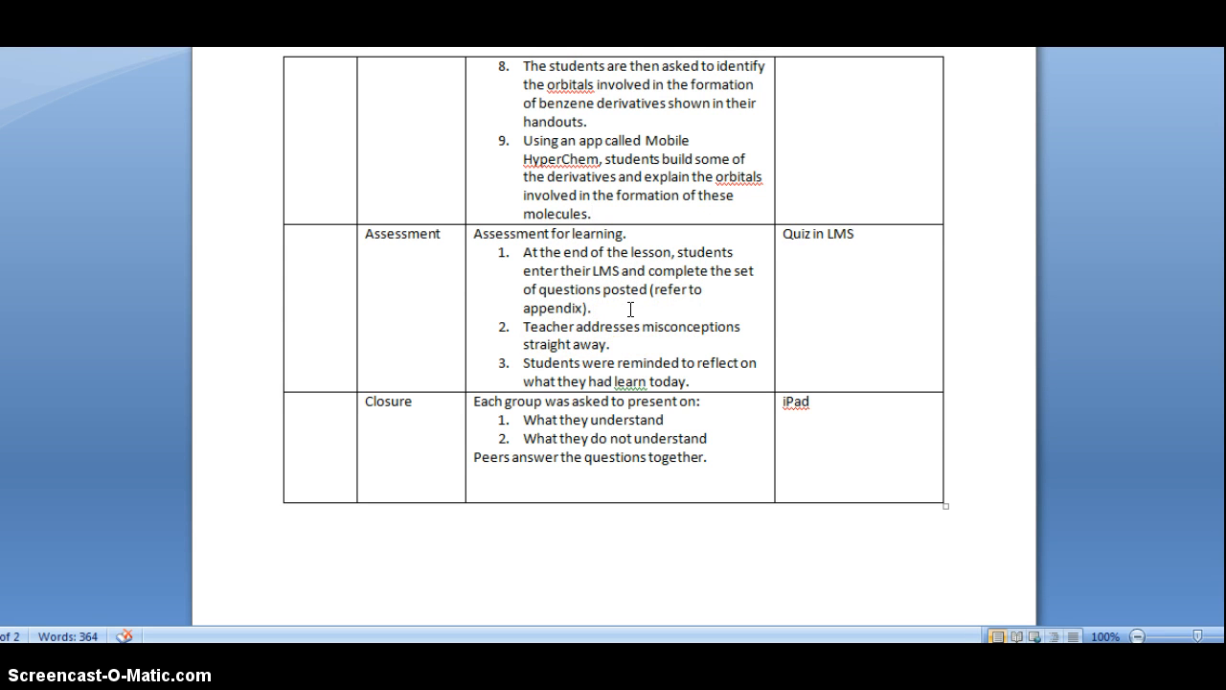
- Place the cursor in the Assessment row text on the lesson plan's second page
left_click(595, 306)
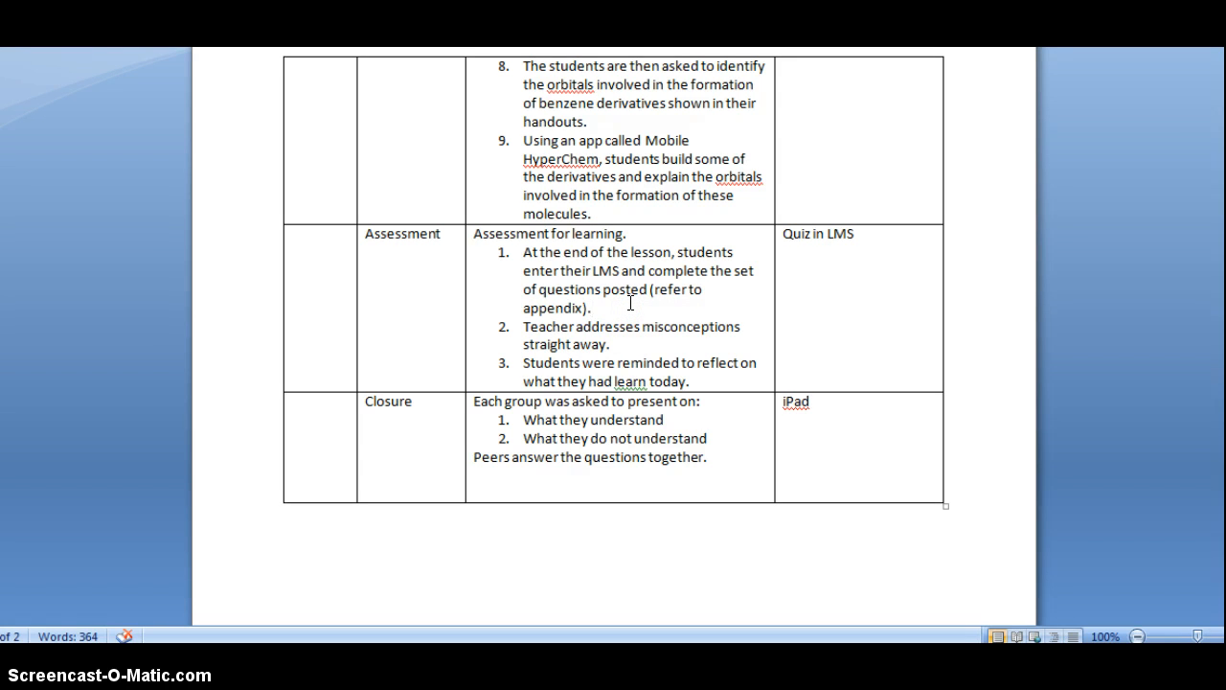
left_click(592, 306)
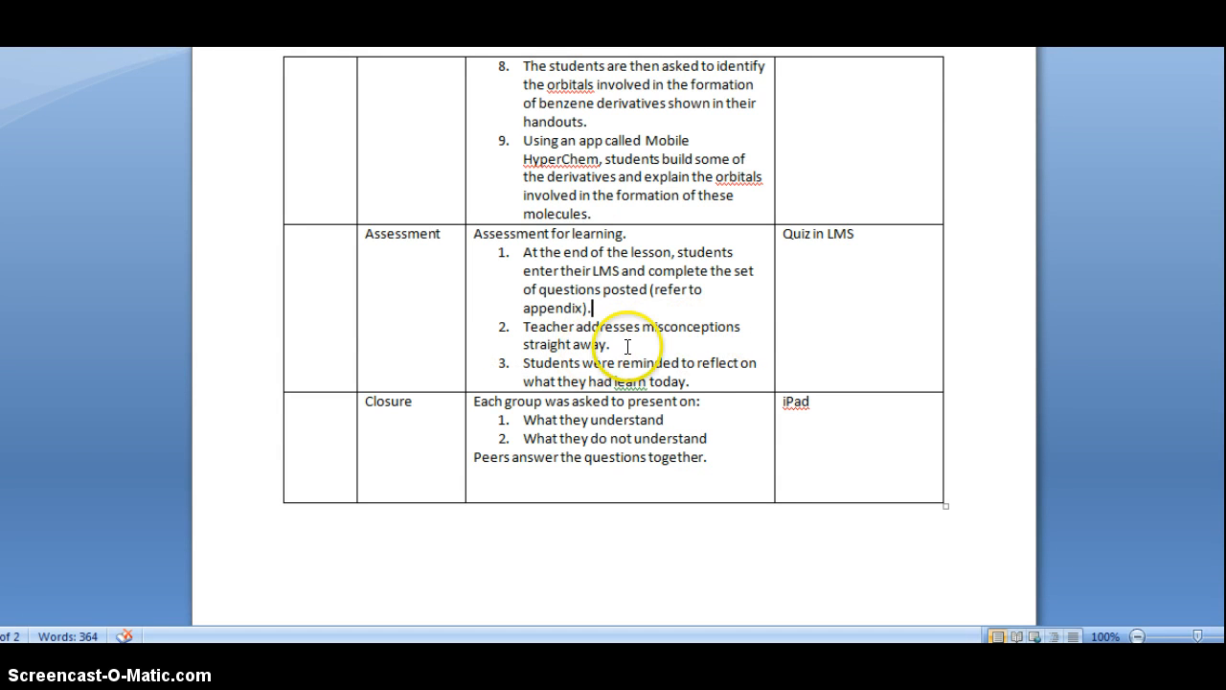
mouse_move(863, 249)
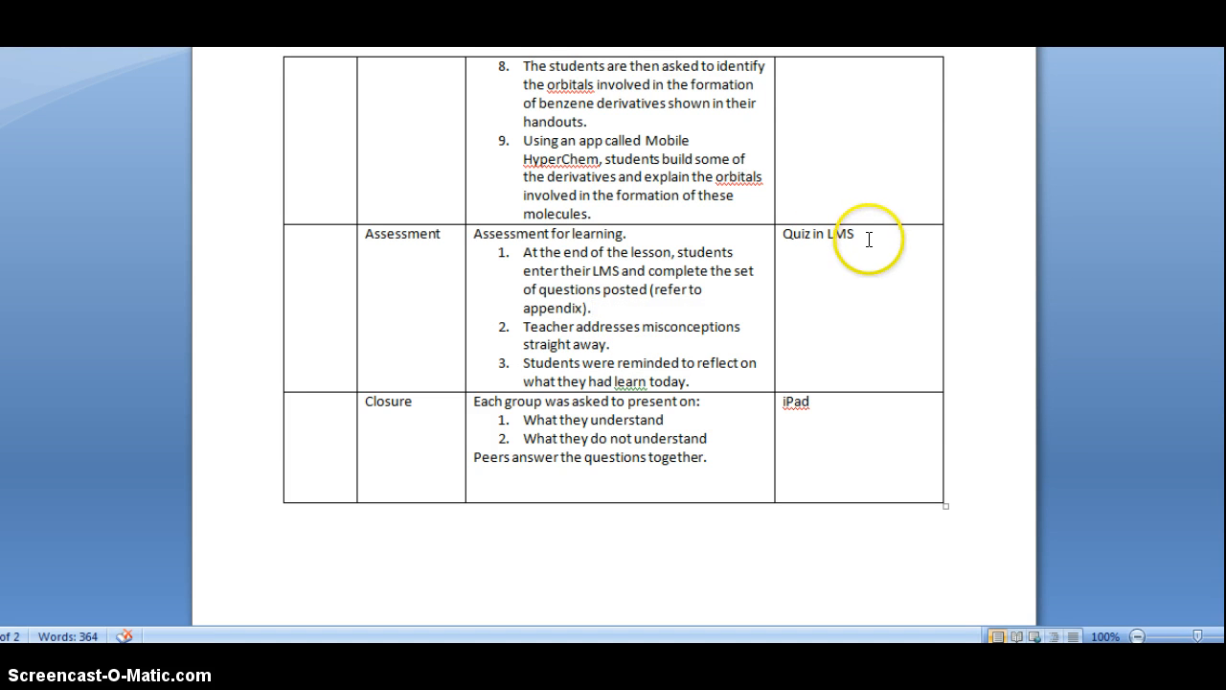
mouse_move(863, 257)
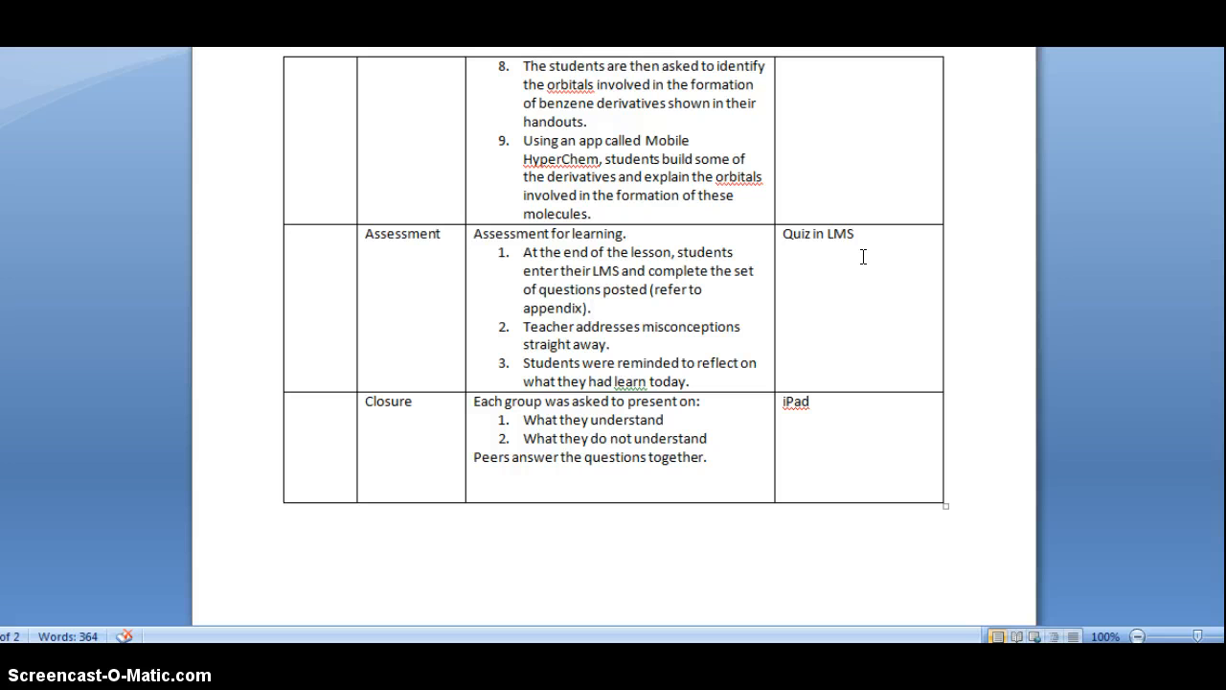
left_click(592, 307)
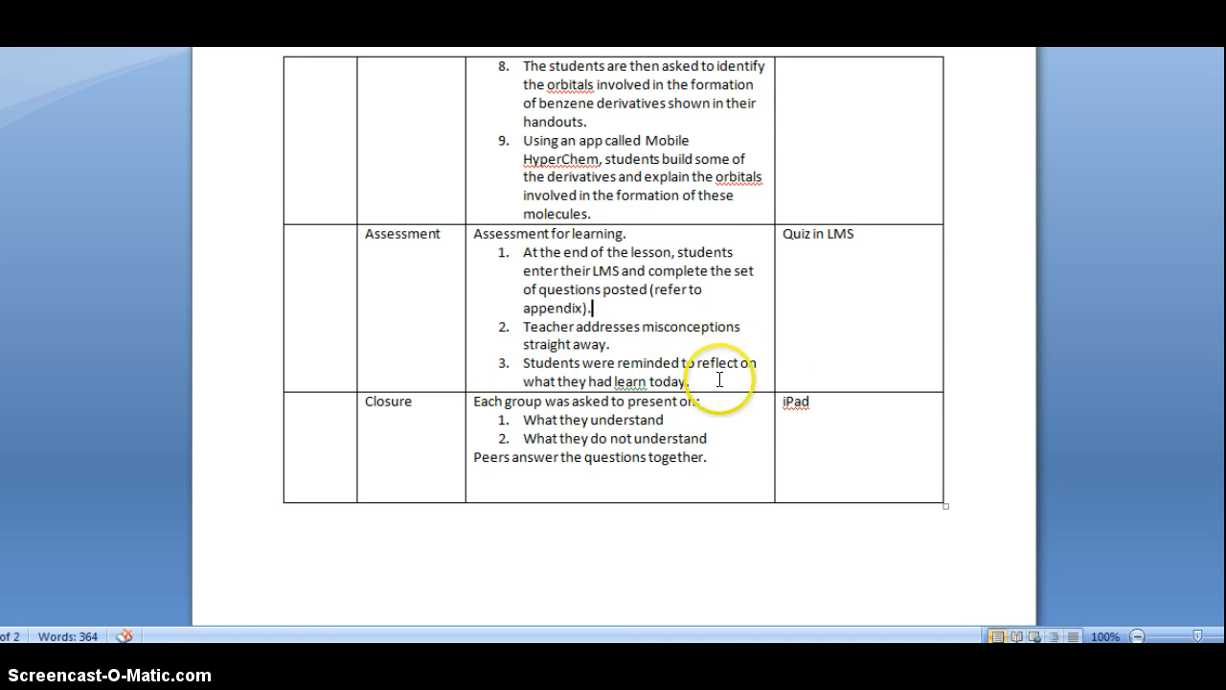
mouse_move(717, 358)
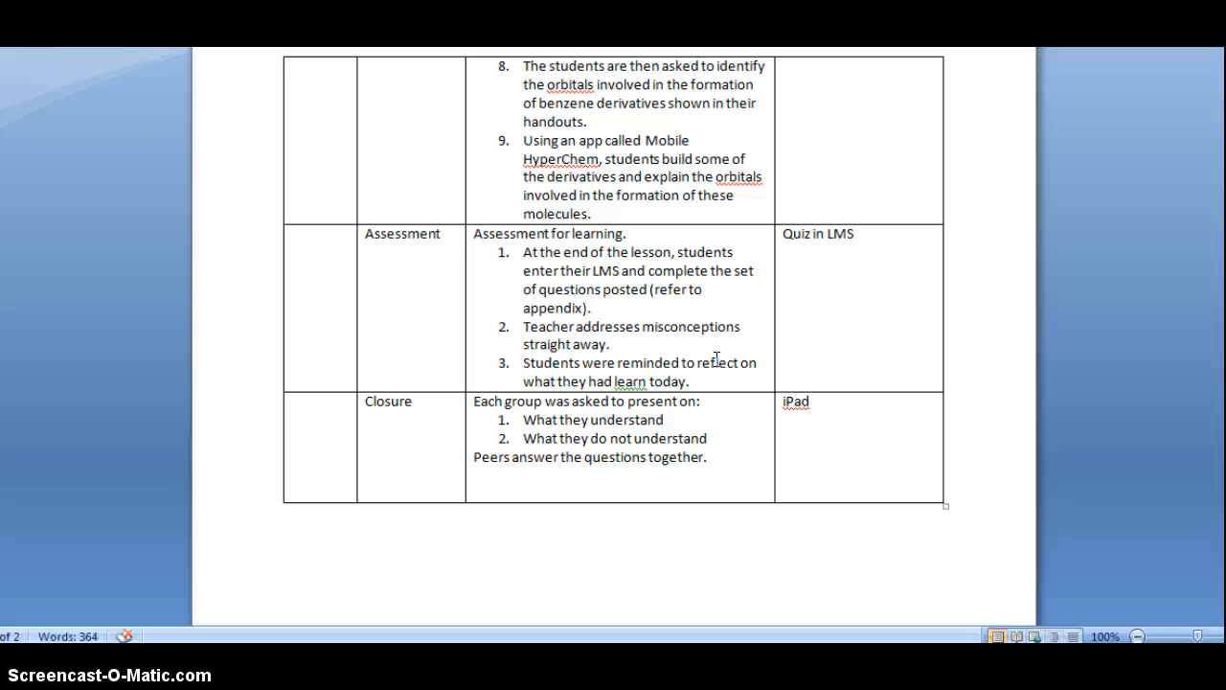
left_click(592, 307)
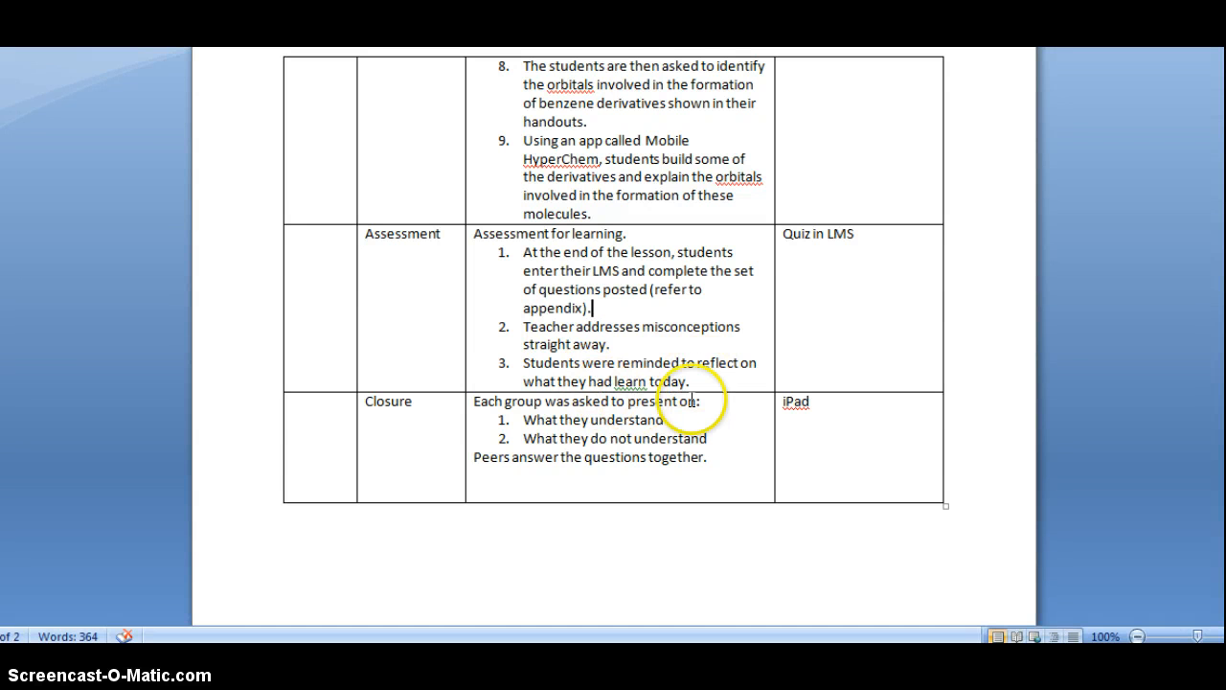
mouse_move(725, 406)
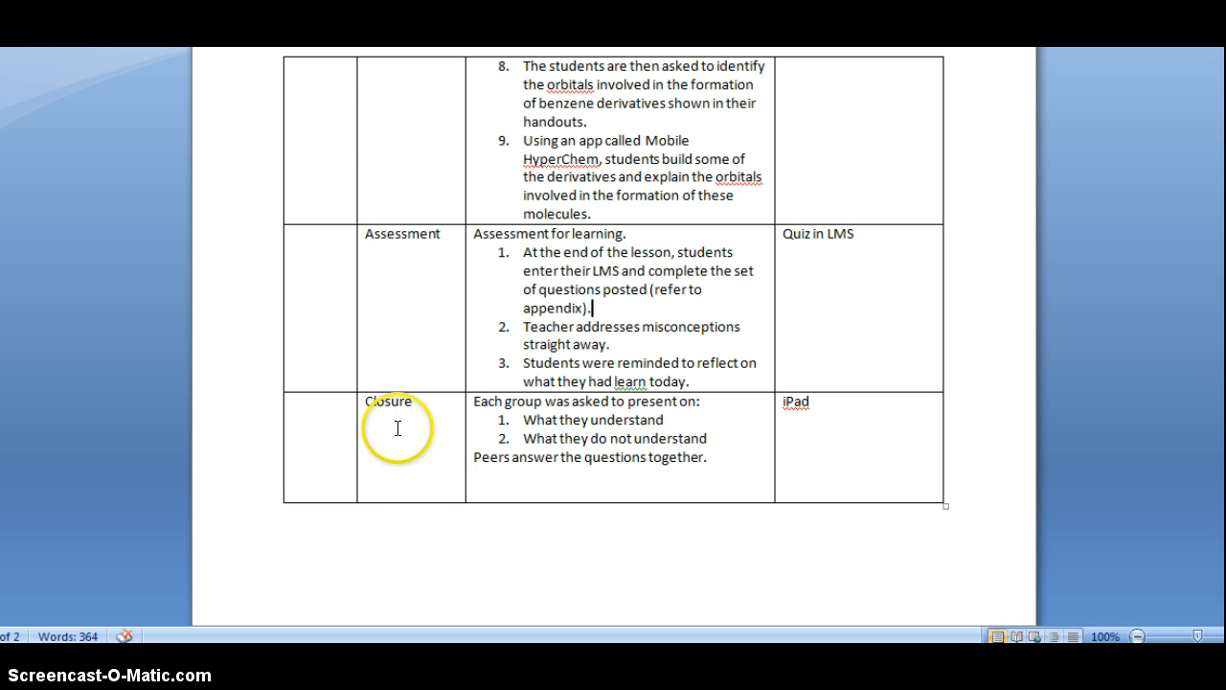
mouse_move(460, 437)
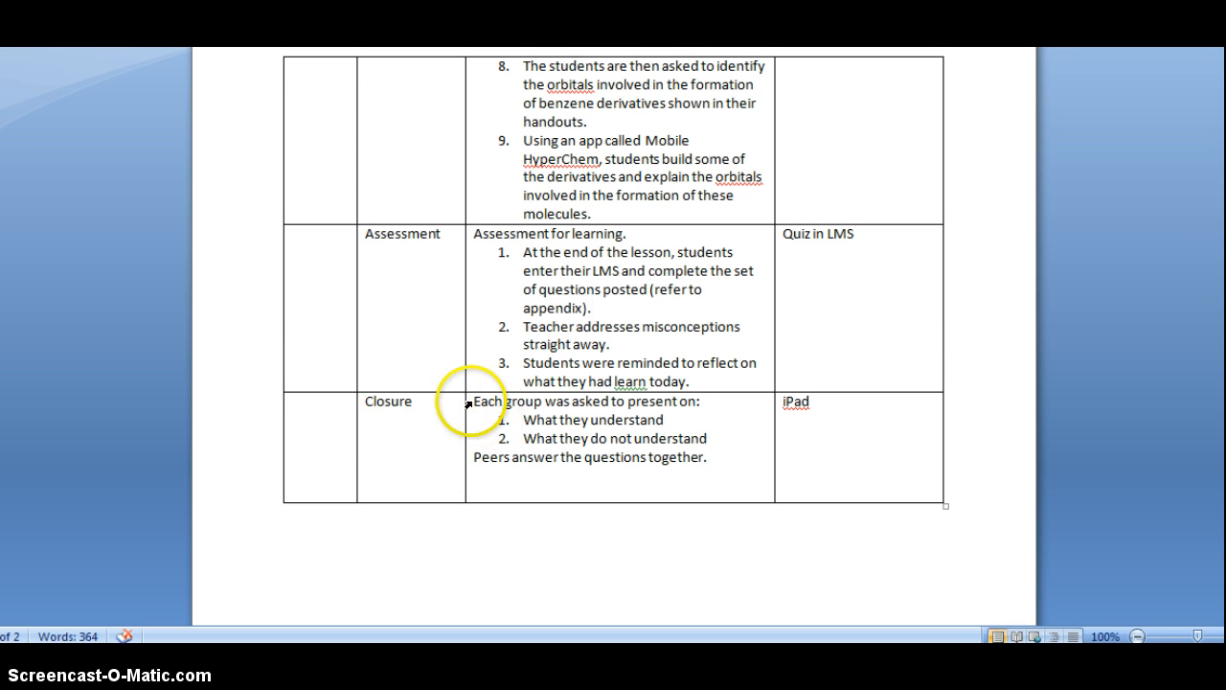
mouse_move(713, 410)
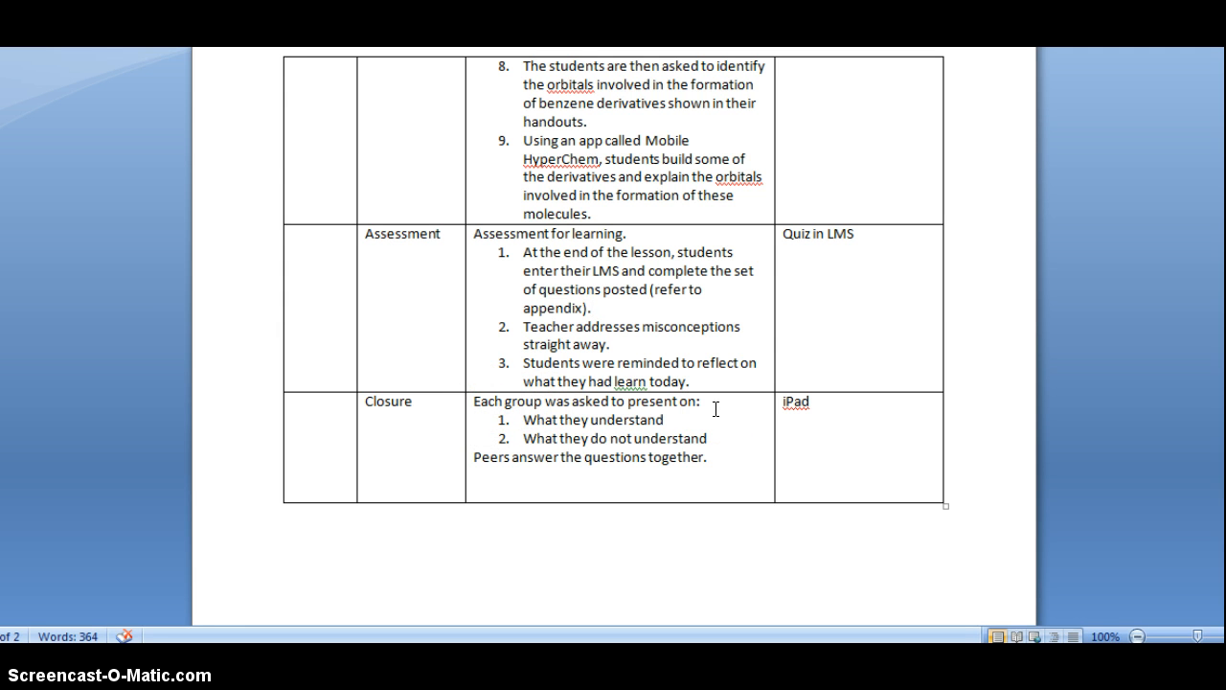
left_click(592, 307)
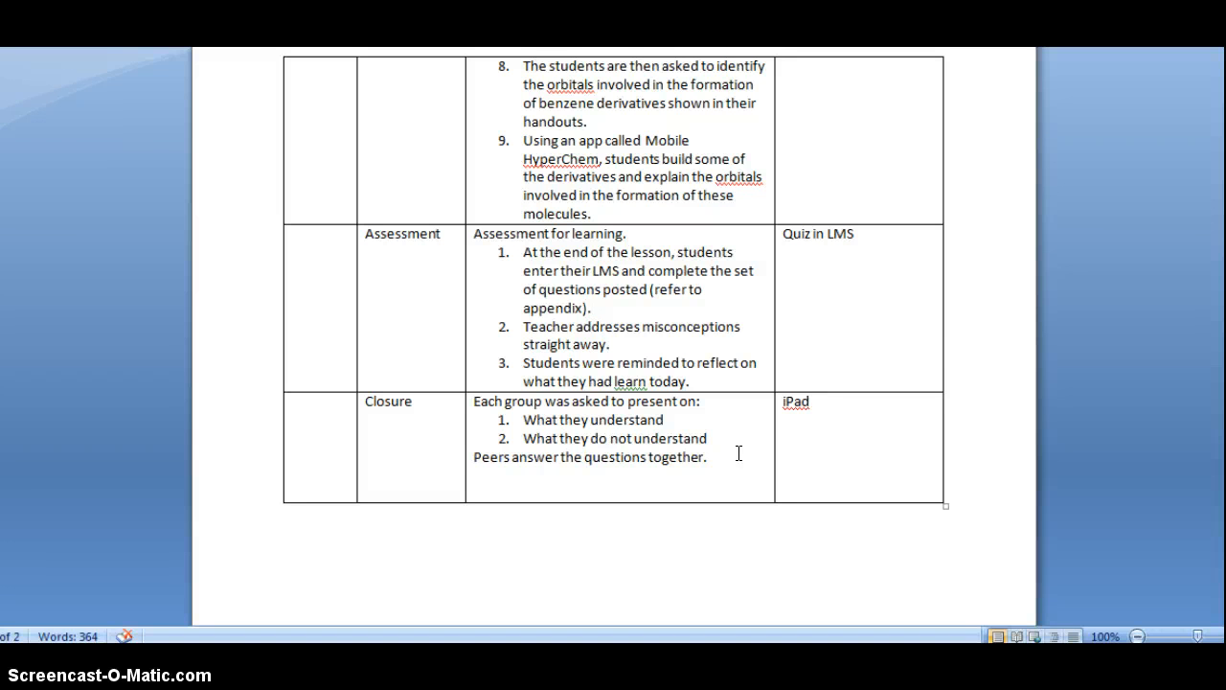
left_click(591, 306)
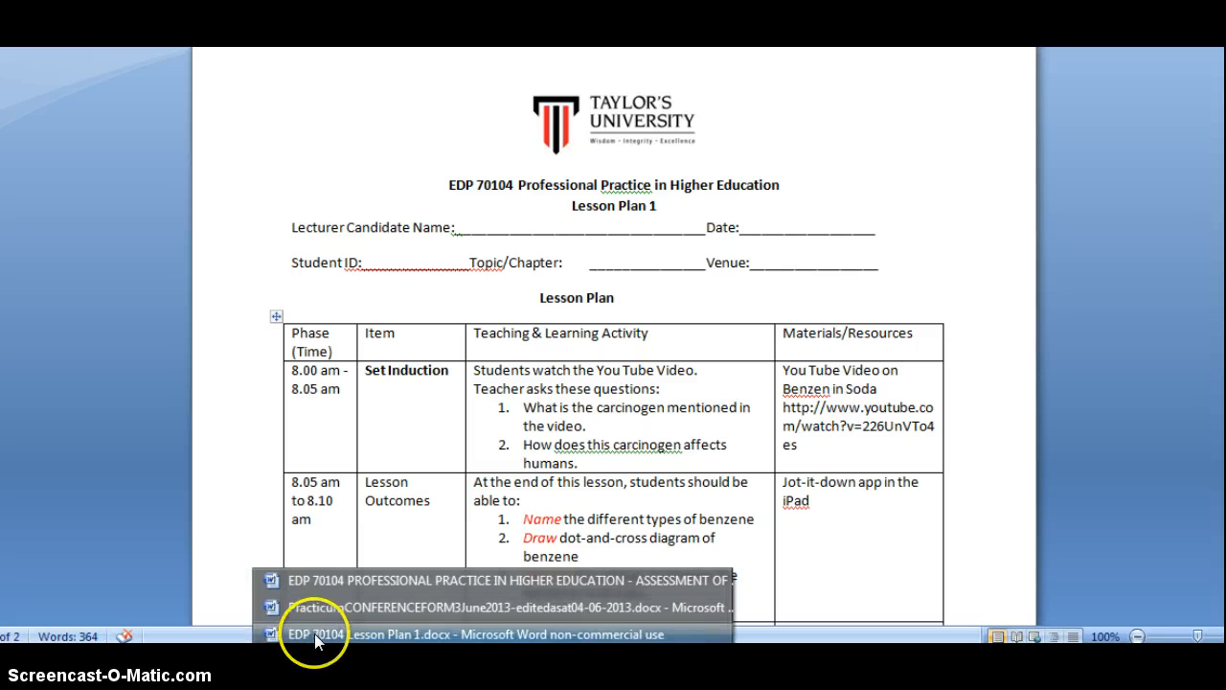
mouse_move(374, 579)
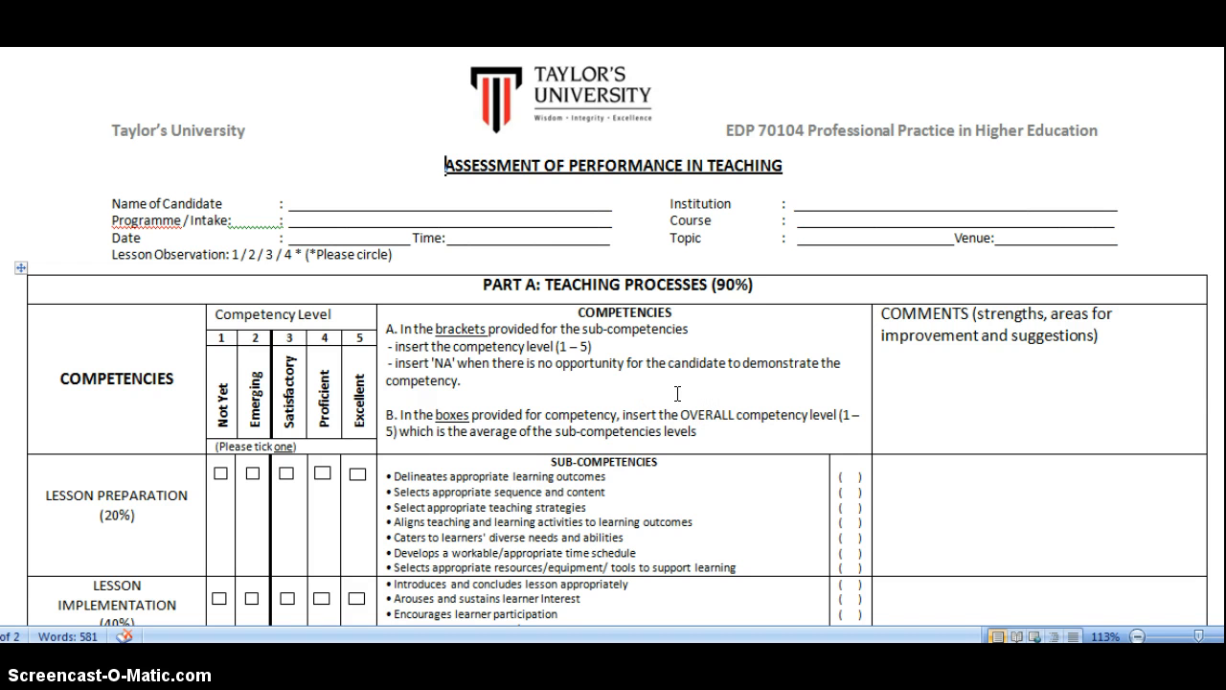
- Scroll the Assessment of Performance in Teaching rubric down through Parts A and B to the Practicum Conference Form
scroll("down", 3)
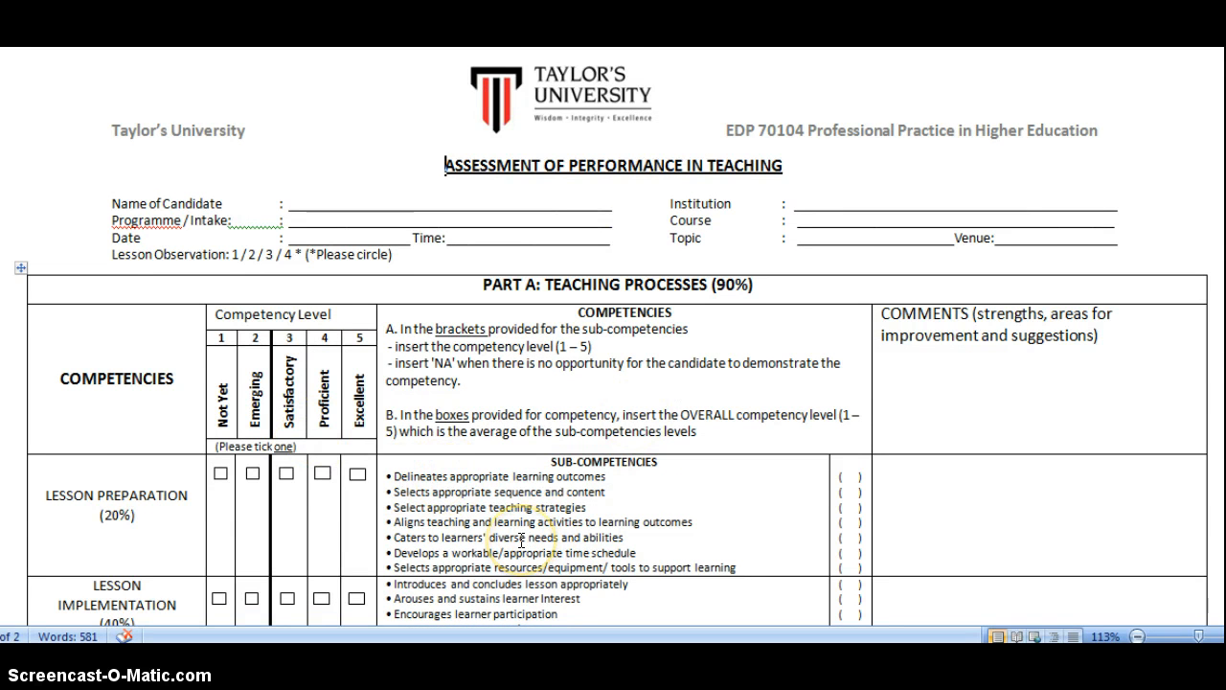
scroll("down", 3)
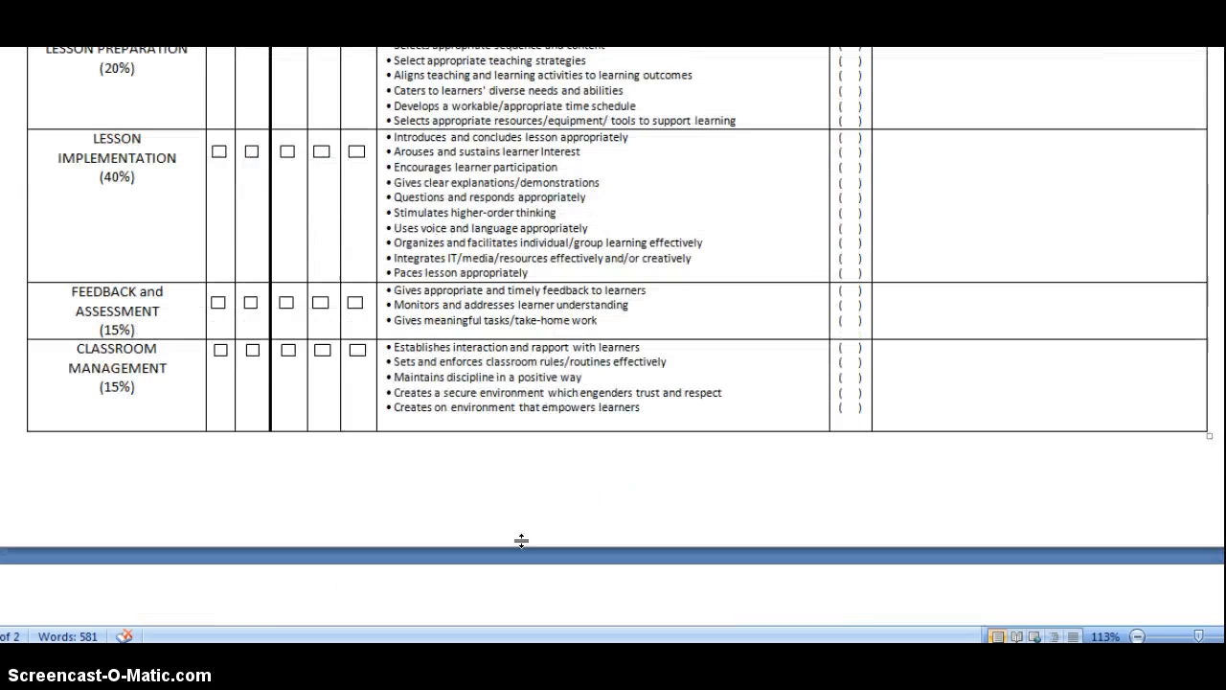
scroll("down", 3)
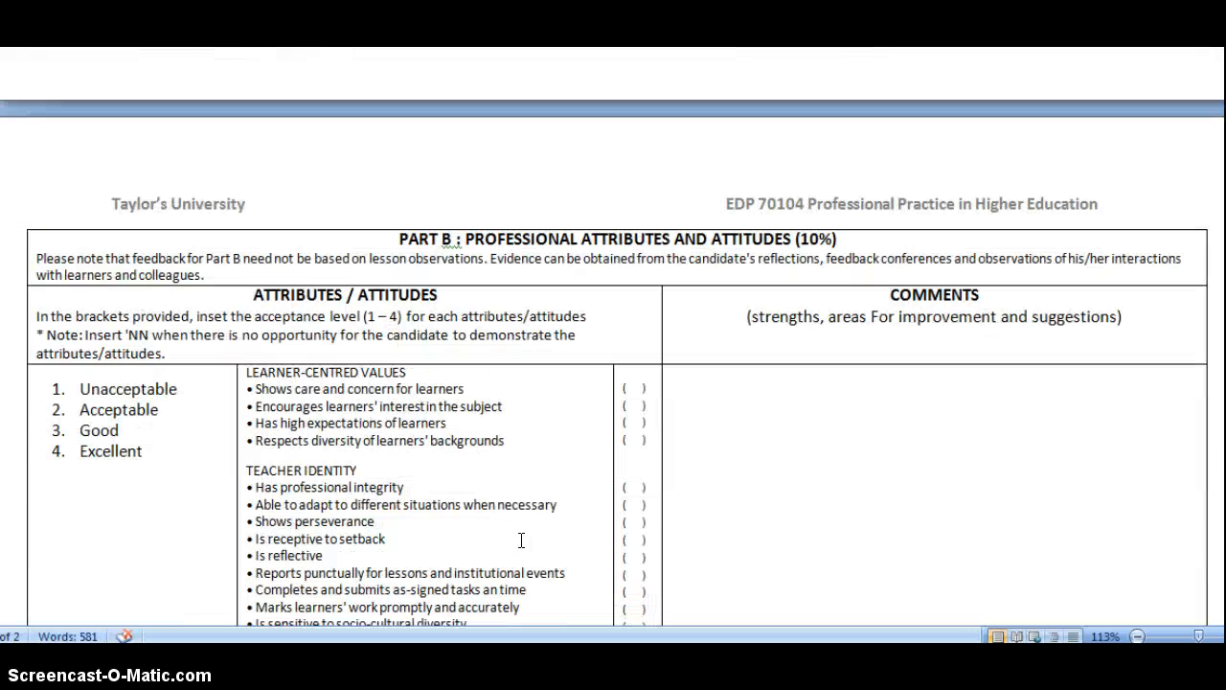
scroll("down", 3)
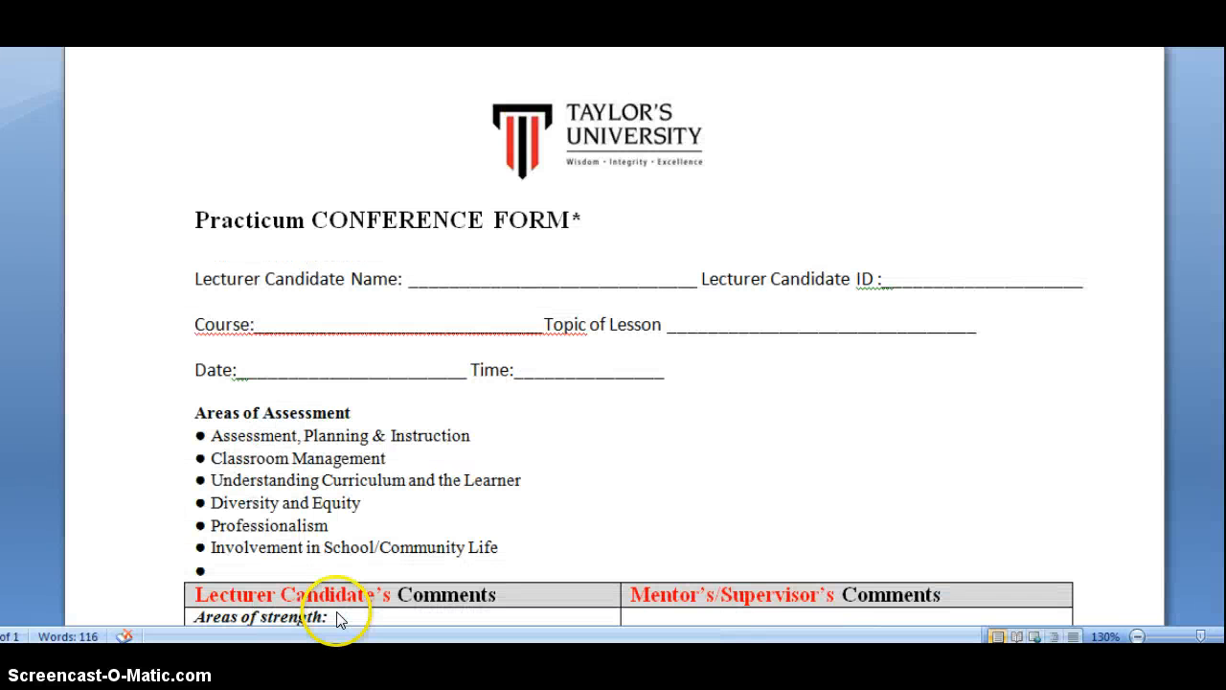
mouse_move(839, 410)
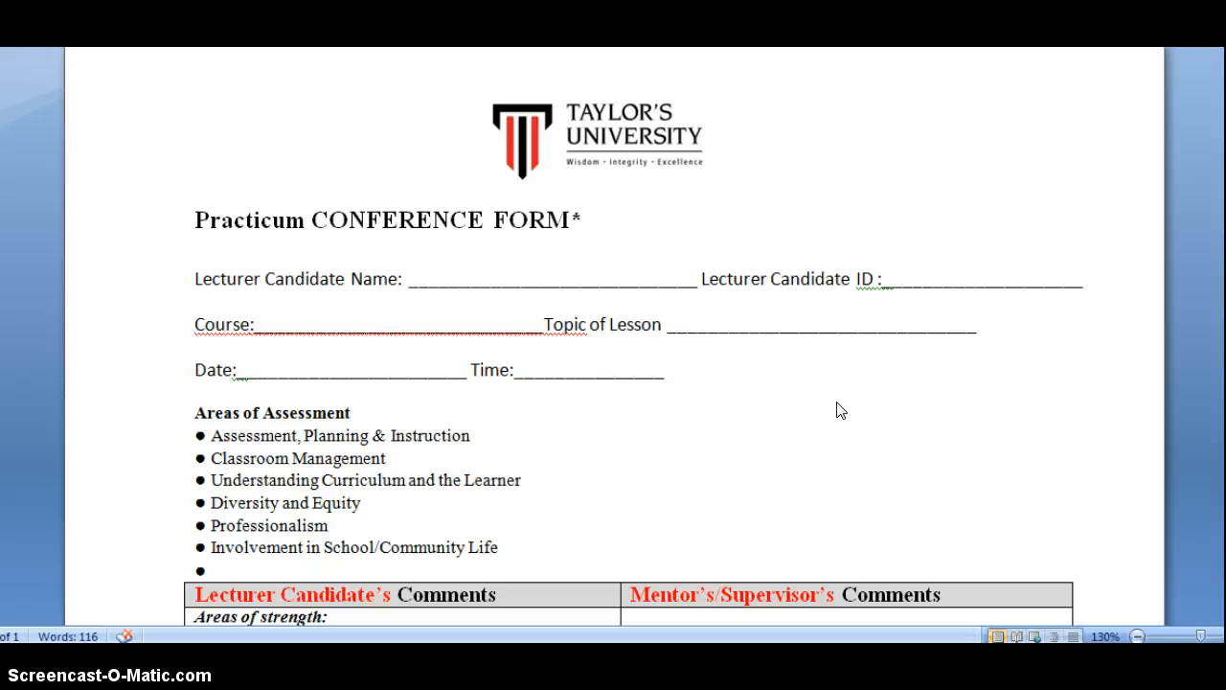
scroll("down", 3)
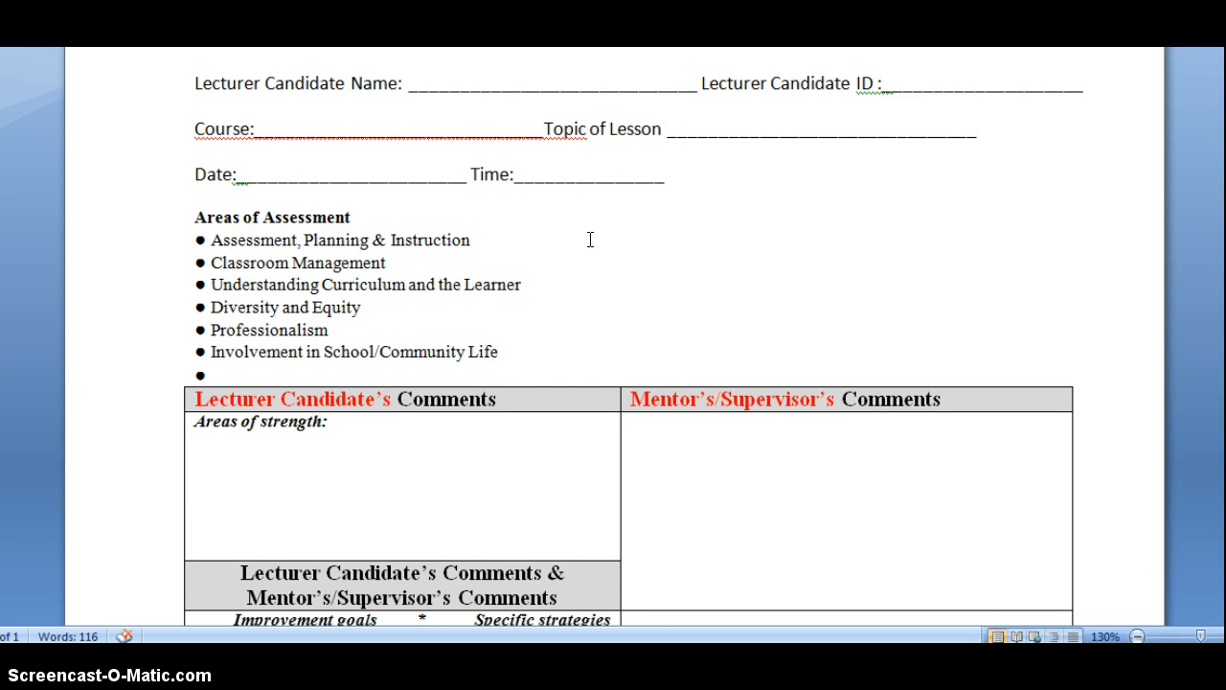
left_click(633, 617)
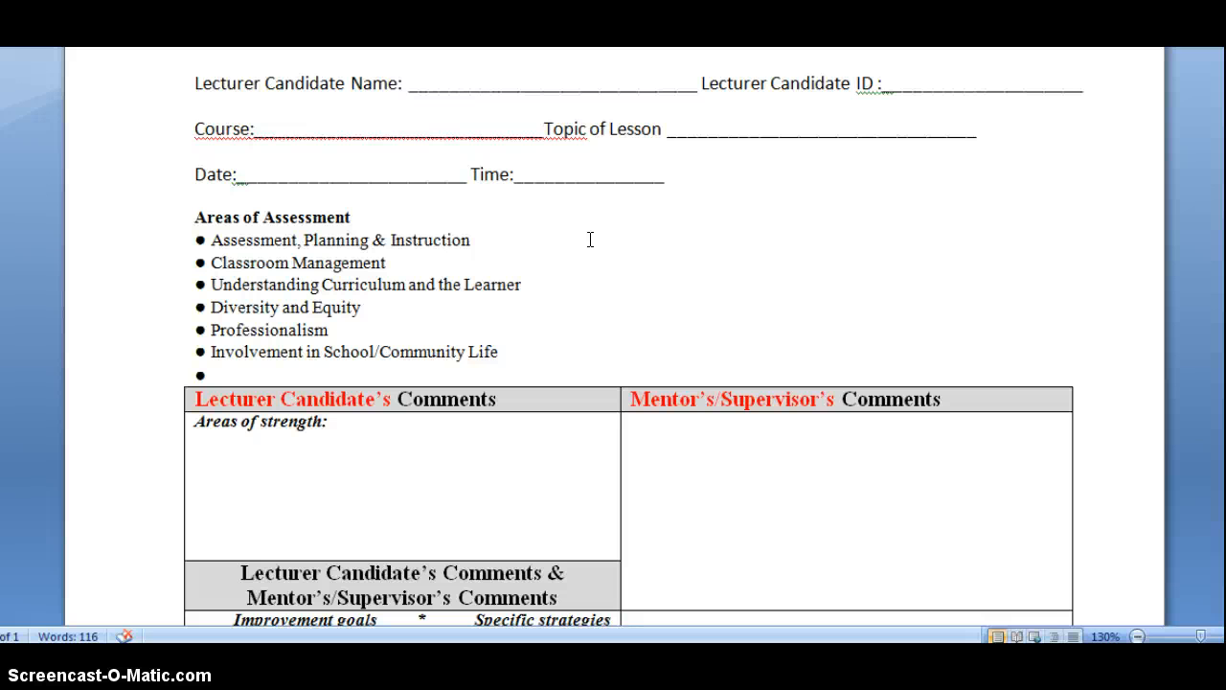
scroll("down", 3)
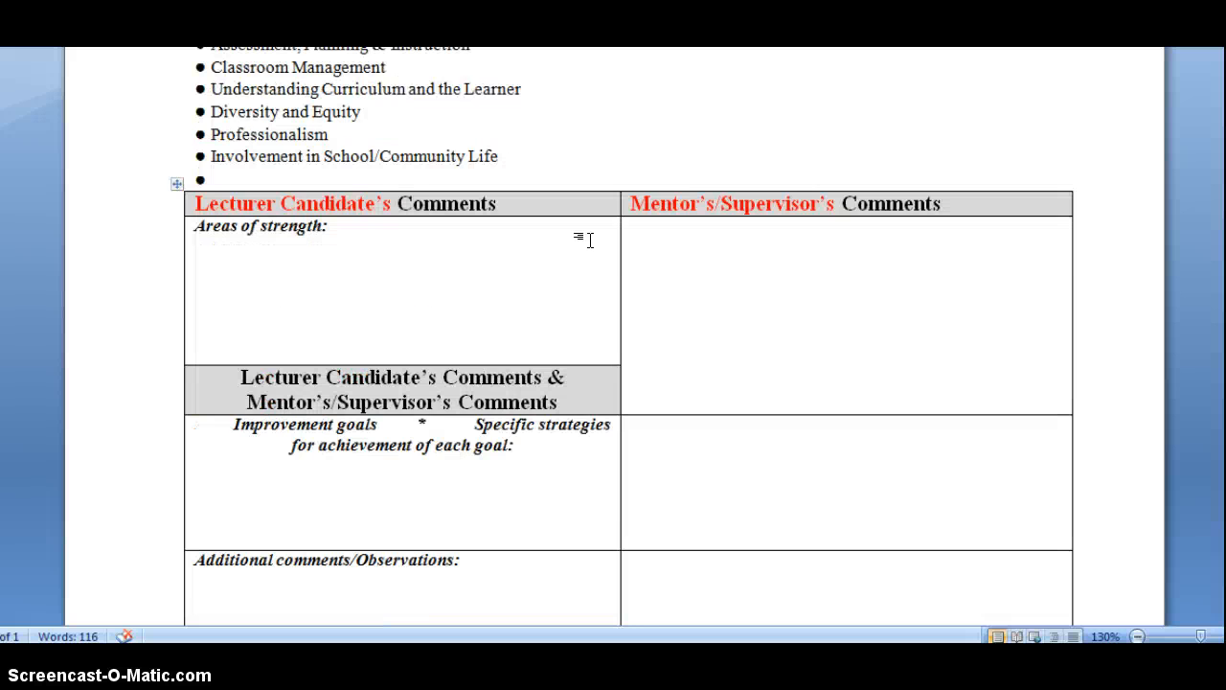
scroll("down", 3)
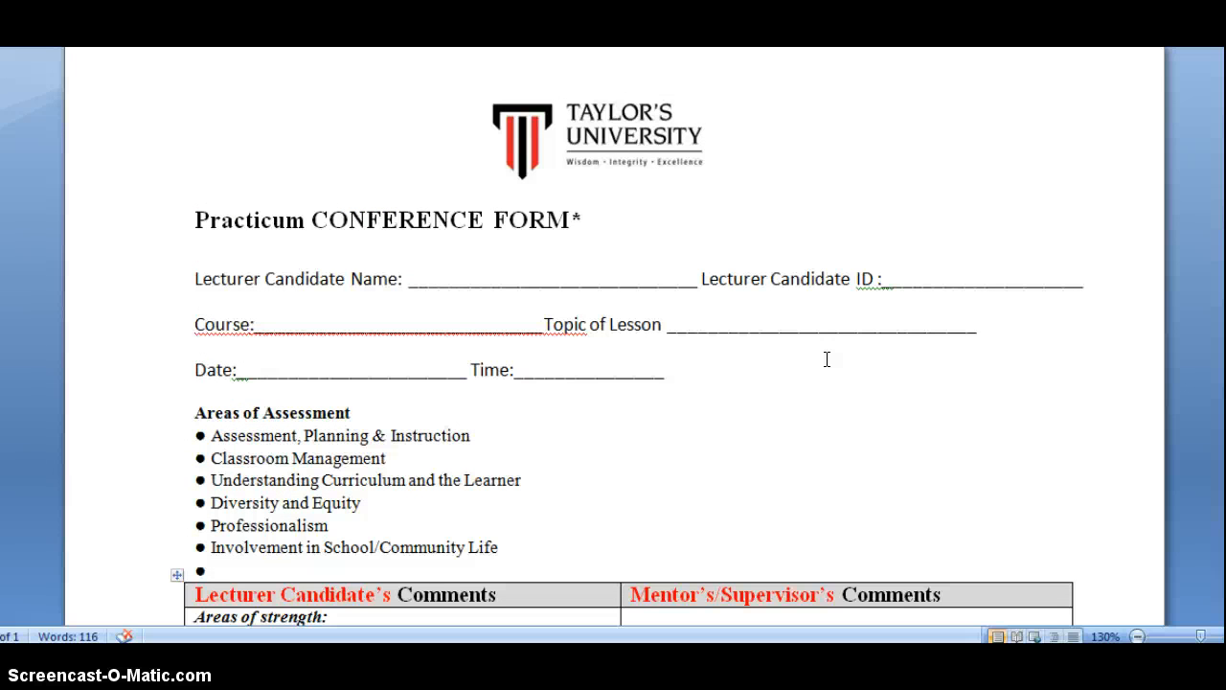
scroll("down", 3)
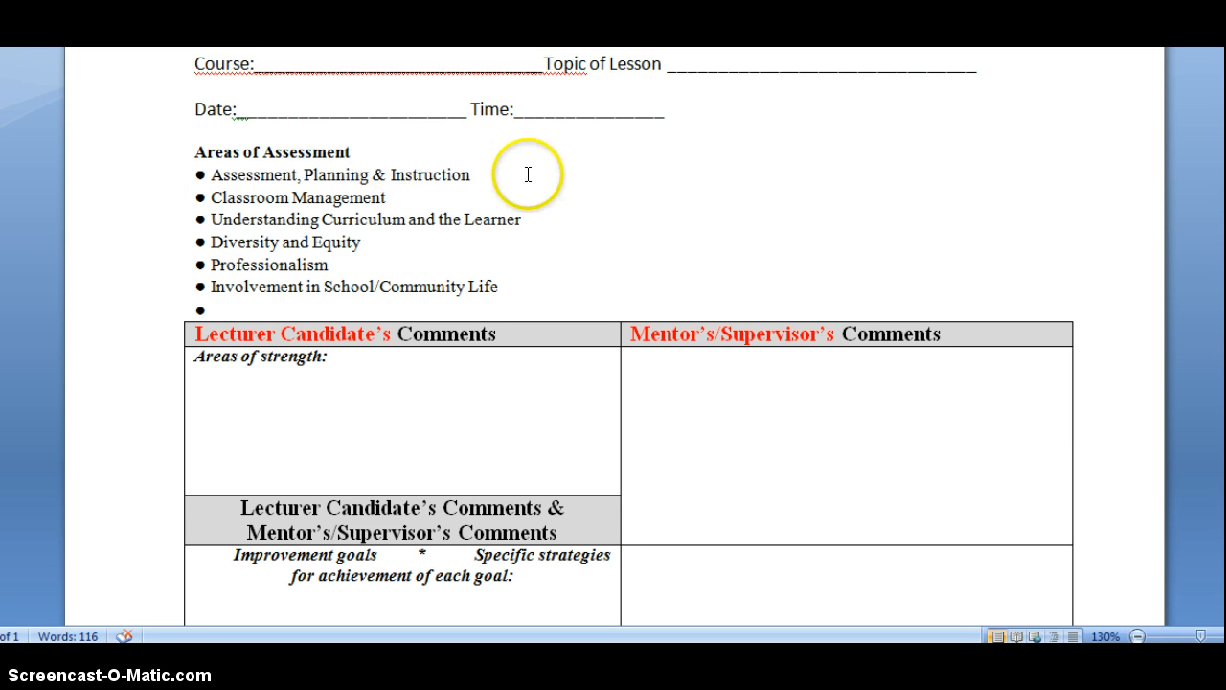
mouse_move(563, 201)
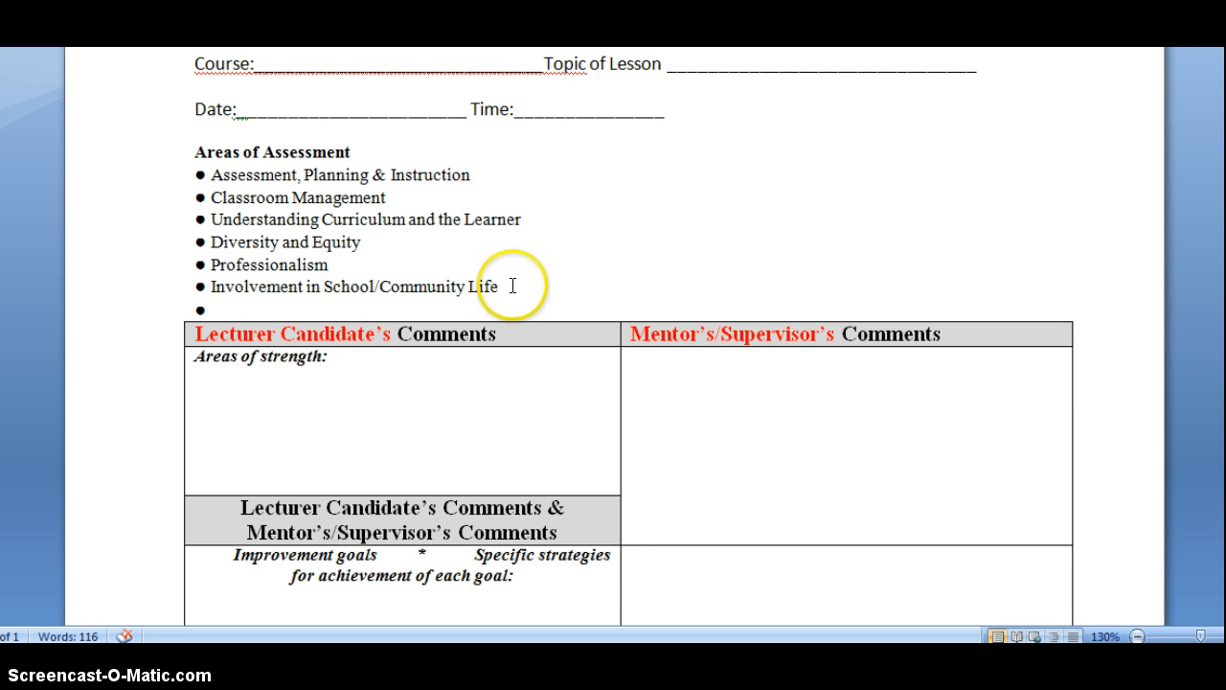
mouse_move(491, 169)
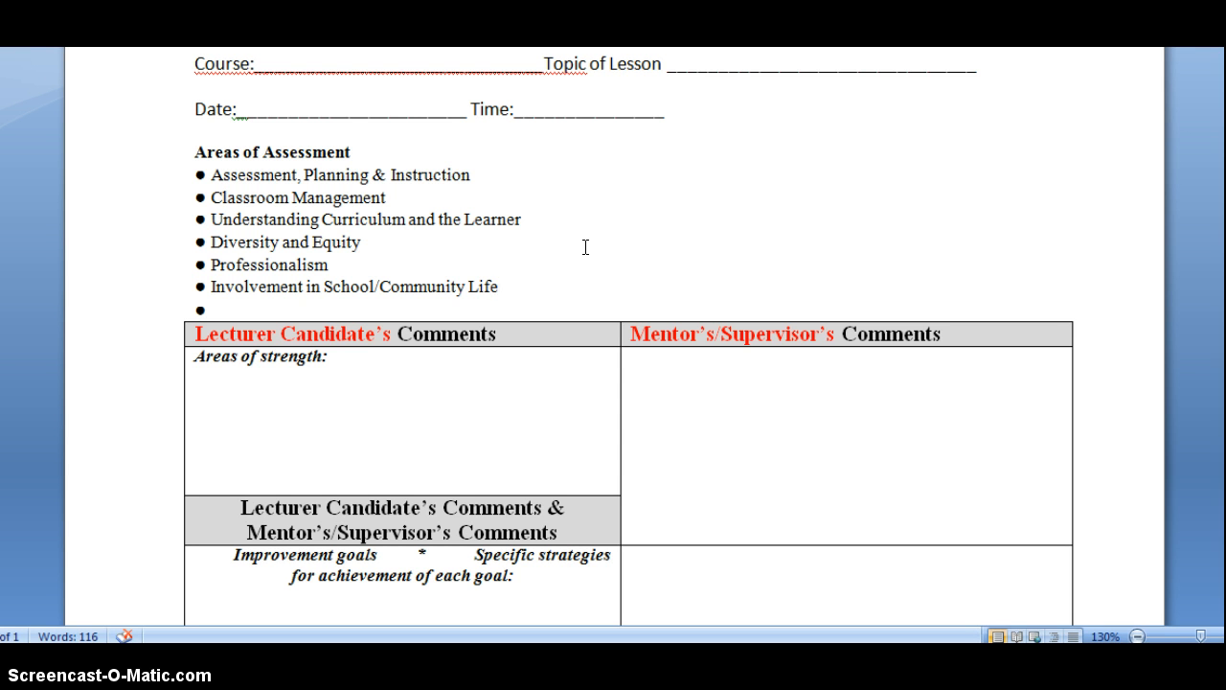
left_click(498, 288)
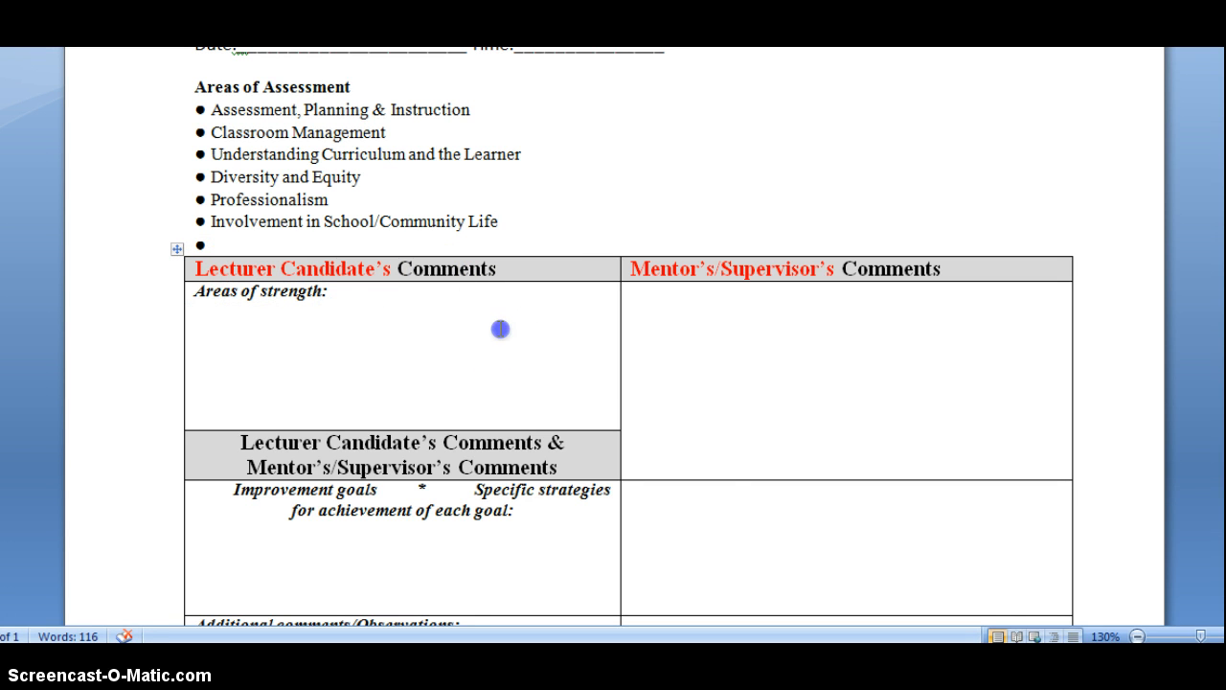
mouse_move(809, 322)
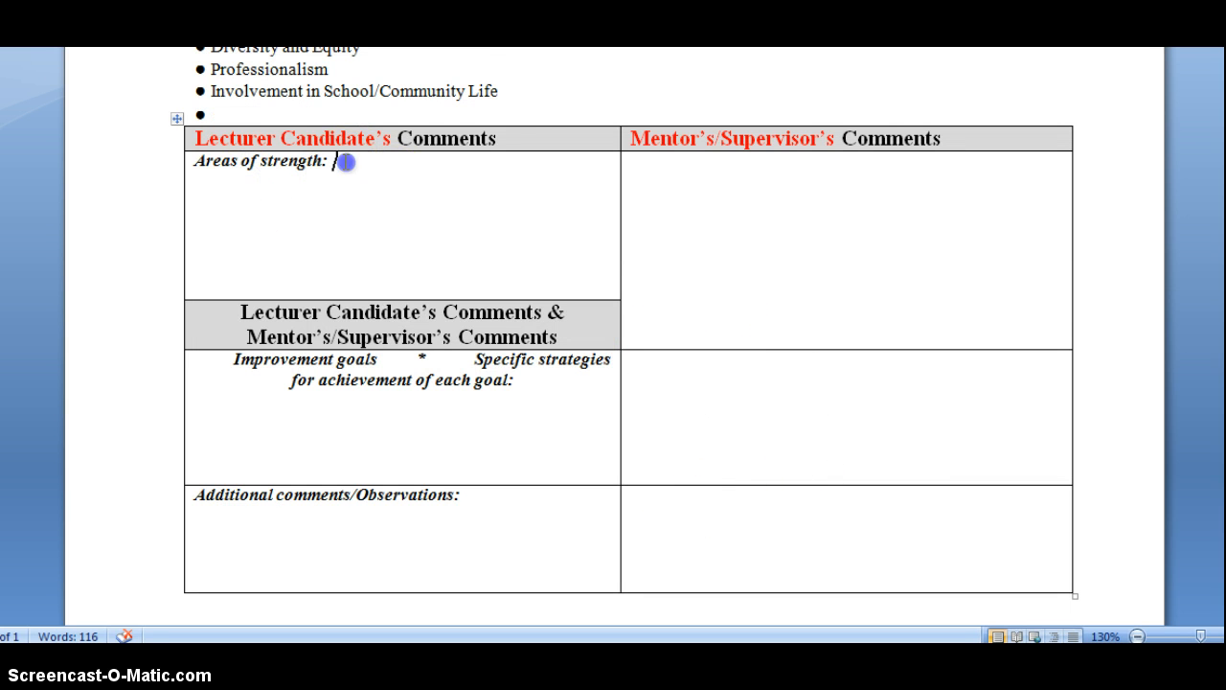
mouse_move(266, 189)
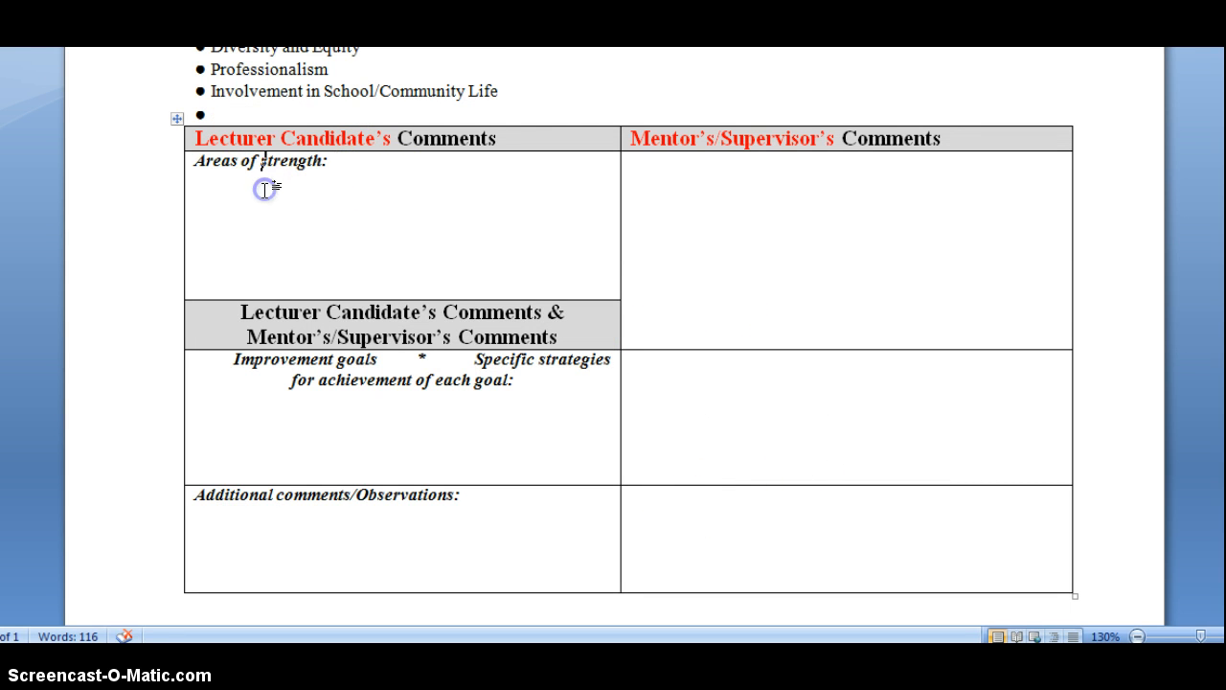
scroll("down", 3)
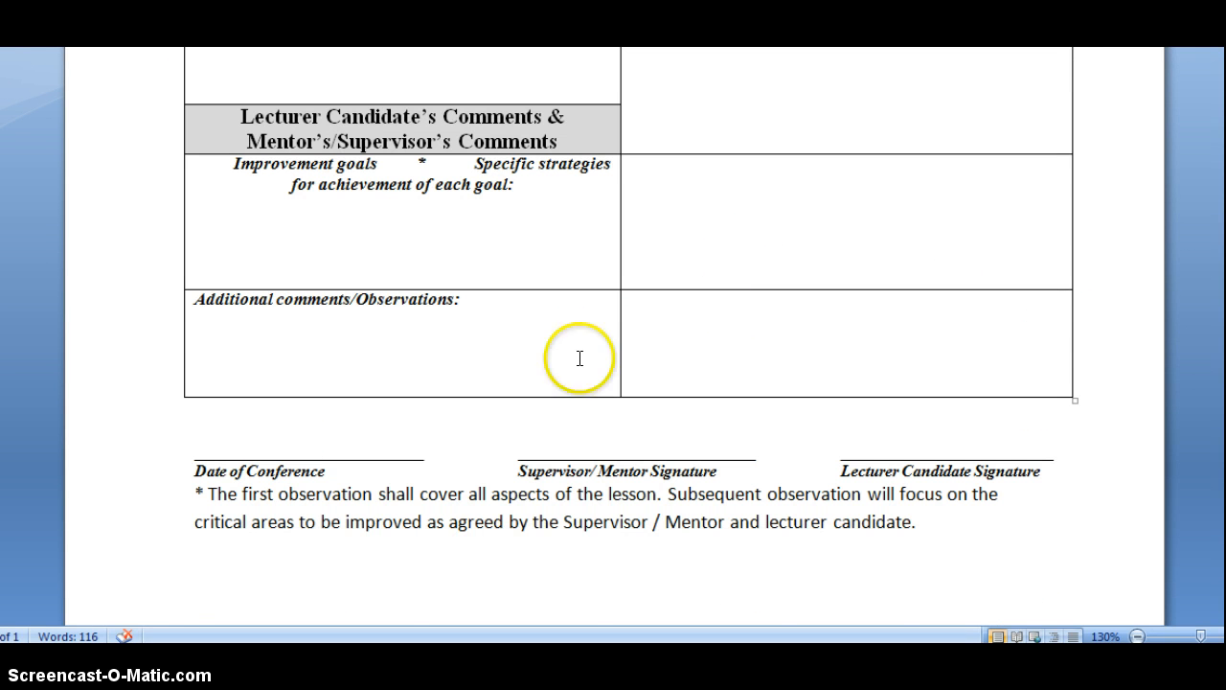
mouse_move(644, 437)
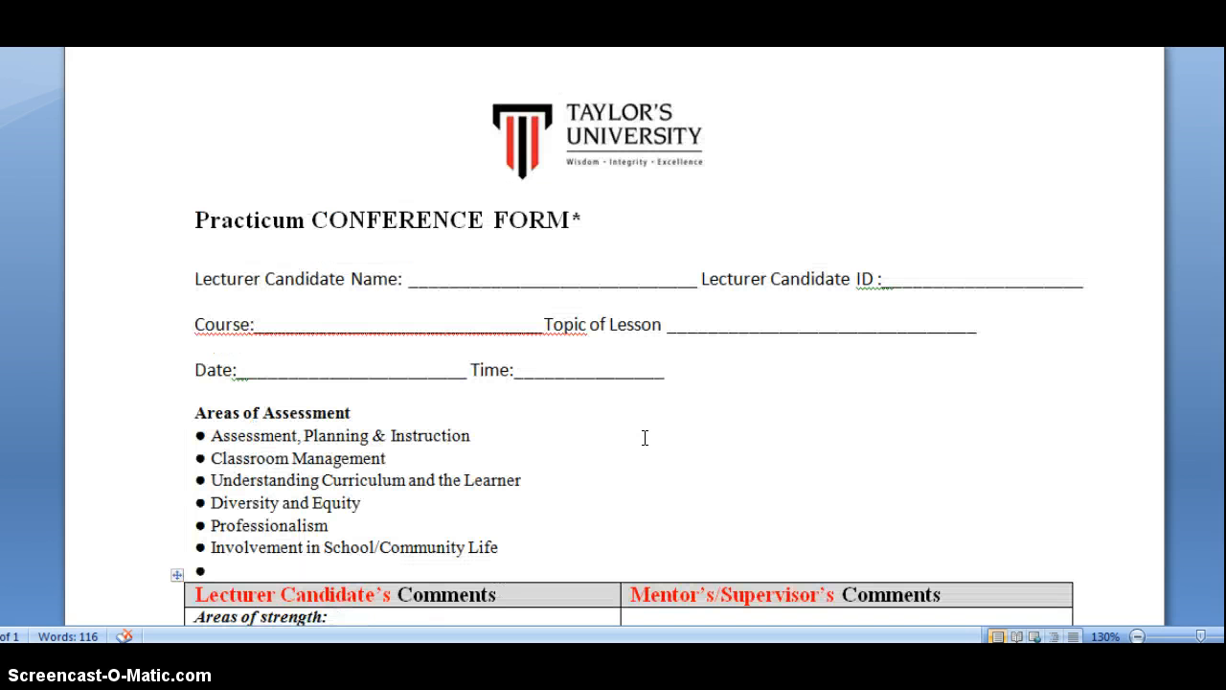
left_click(333, 617)
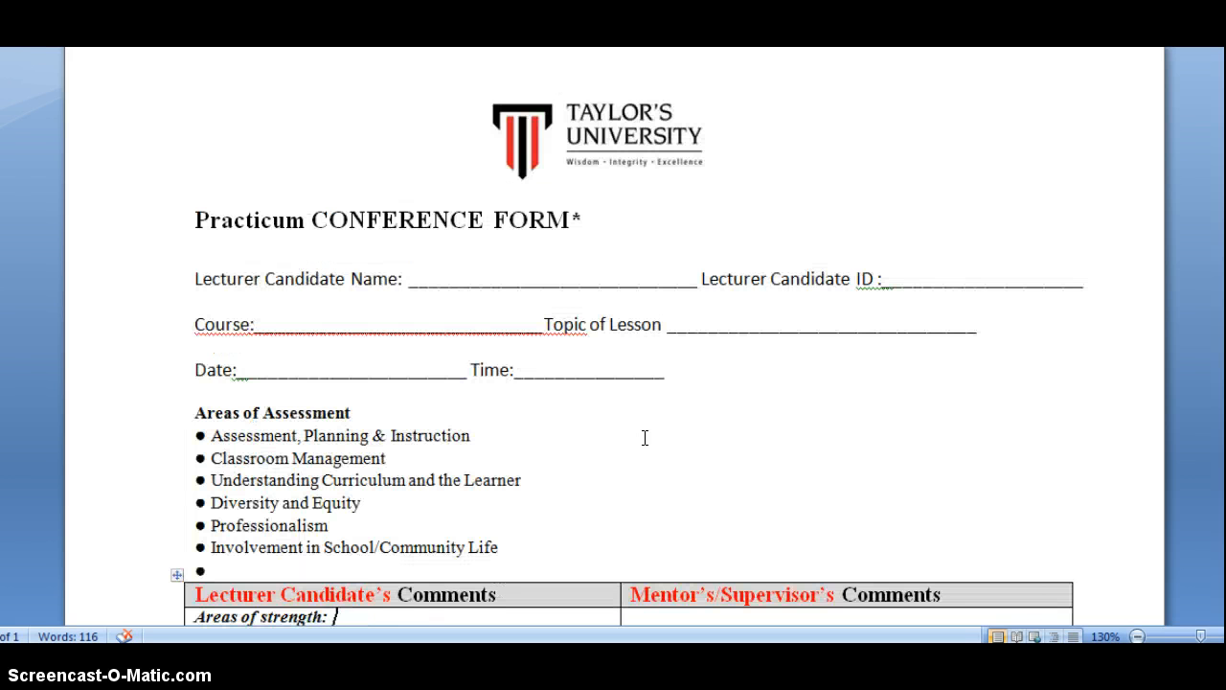
scroll("down", 3)
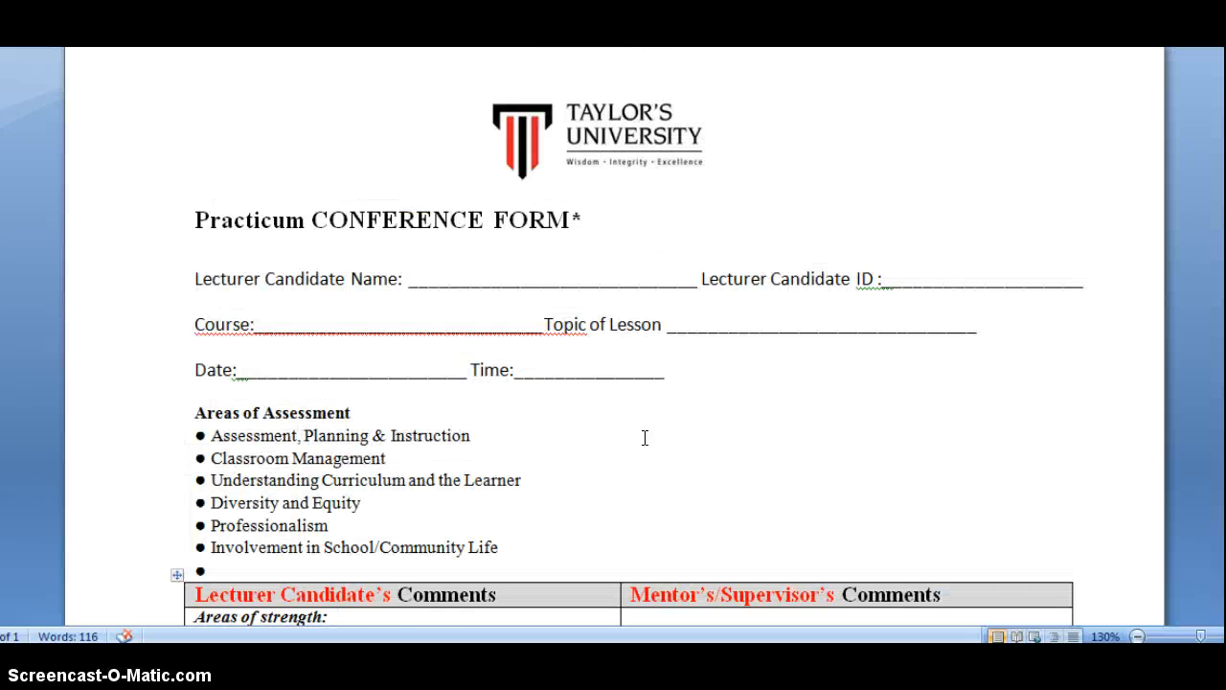
scroll("down", 3)
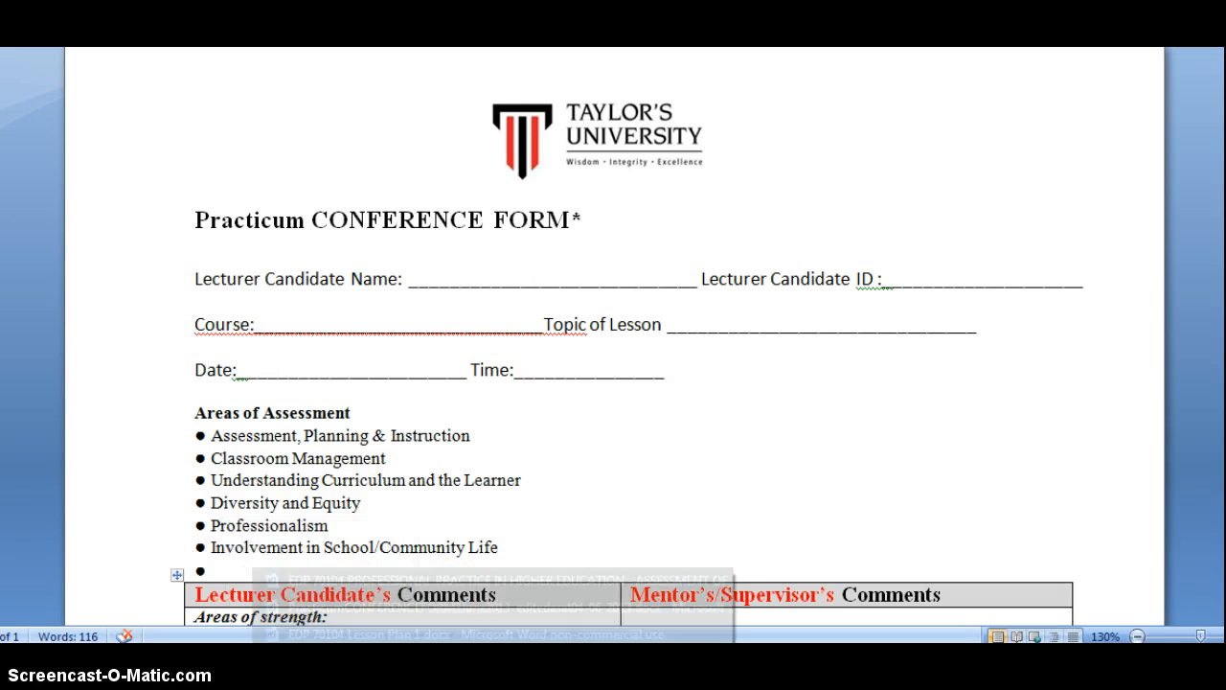
mouse_move(326, 632)
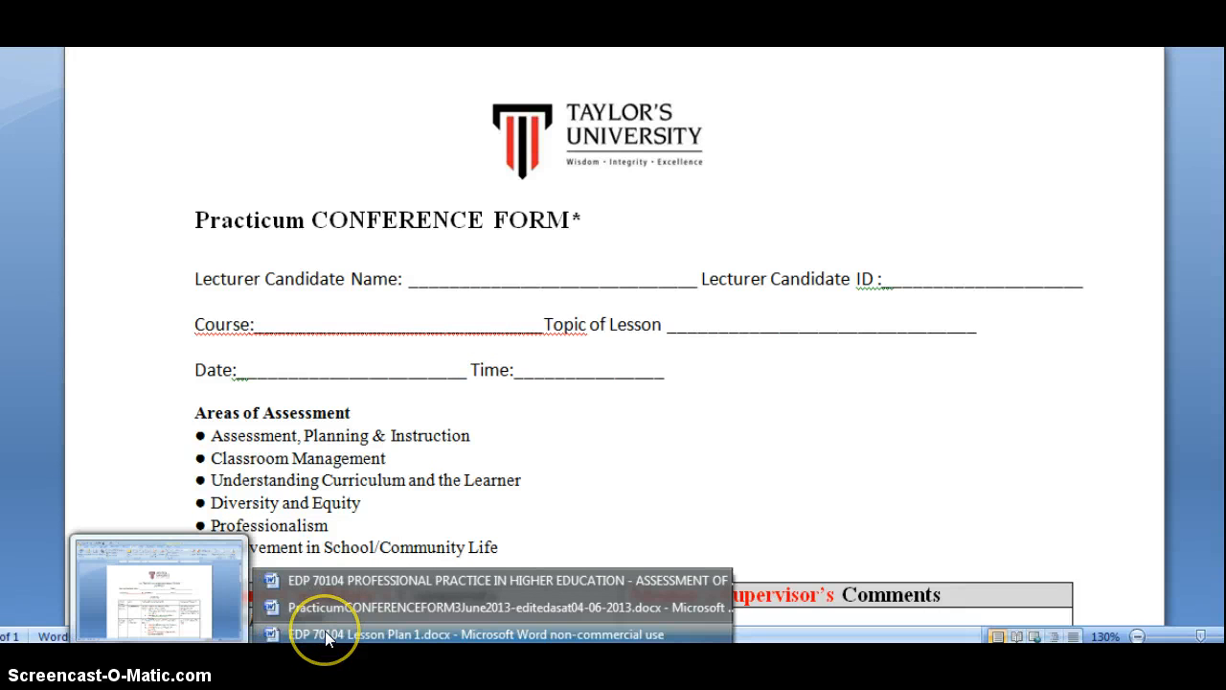
left_click(329, 634)
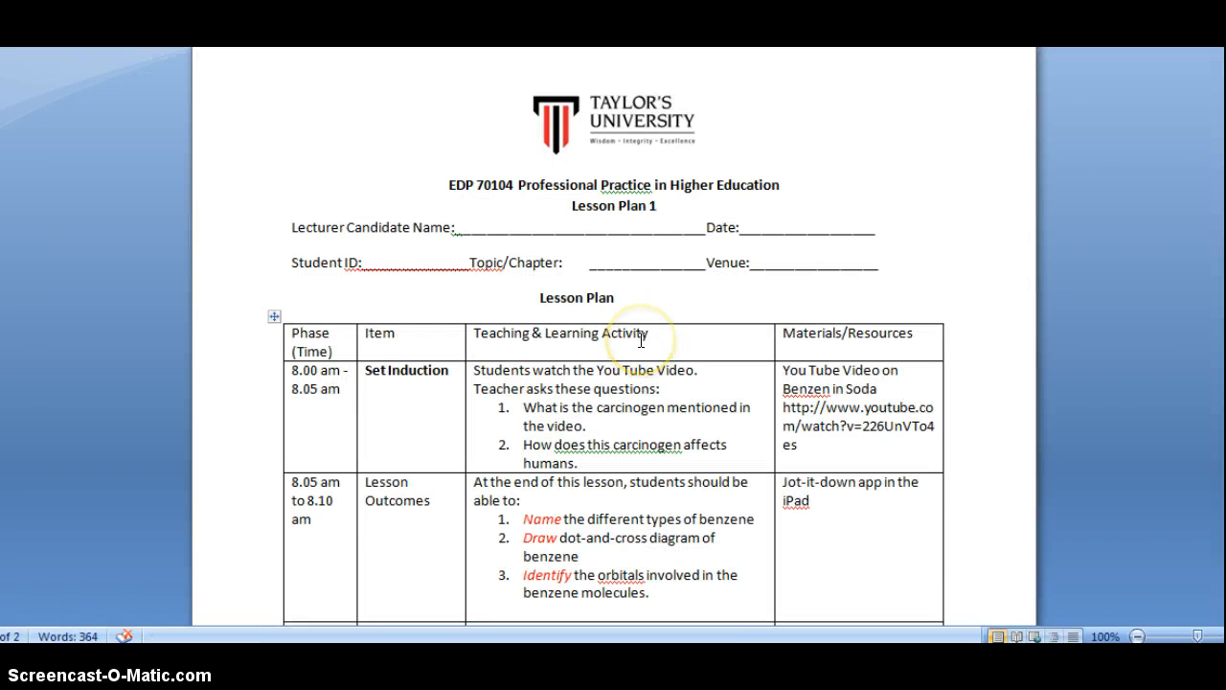
scroll("down", 3)
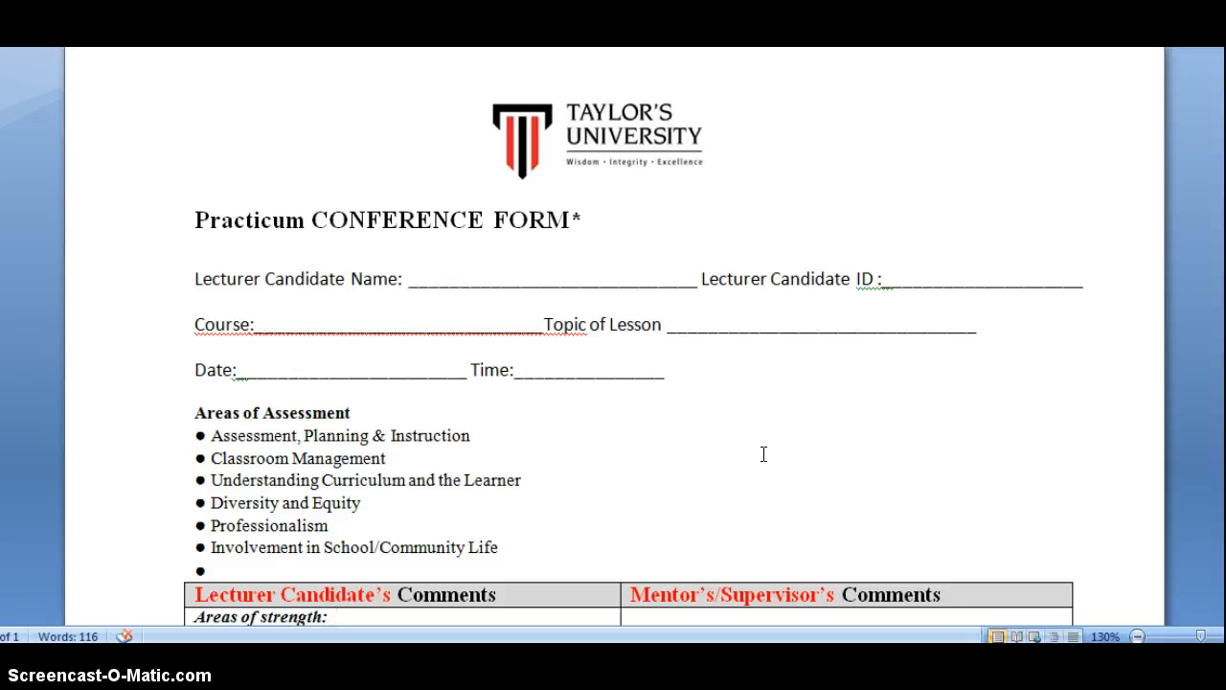
left_click(335, 617)
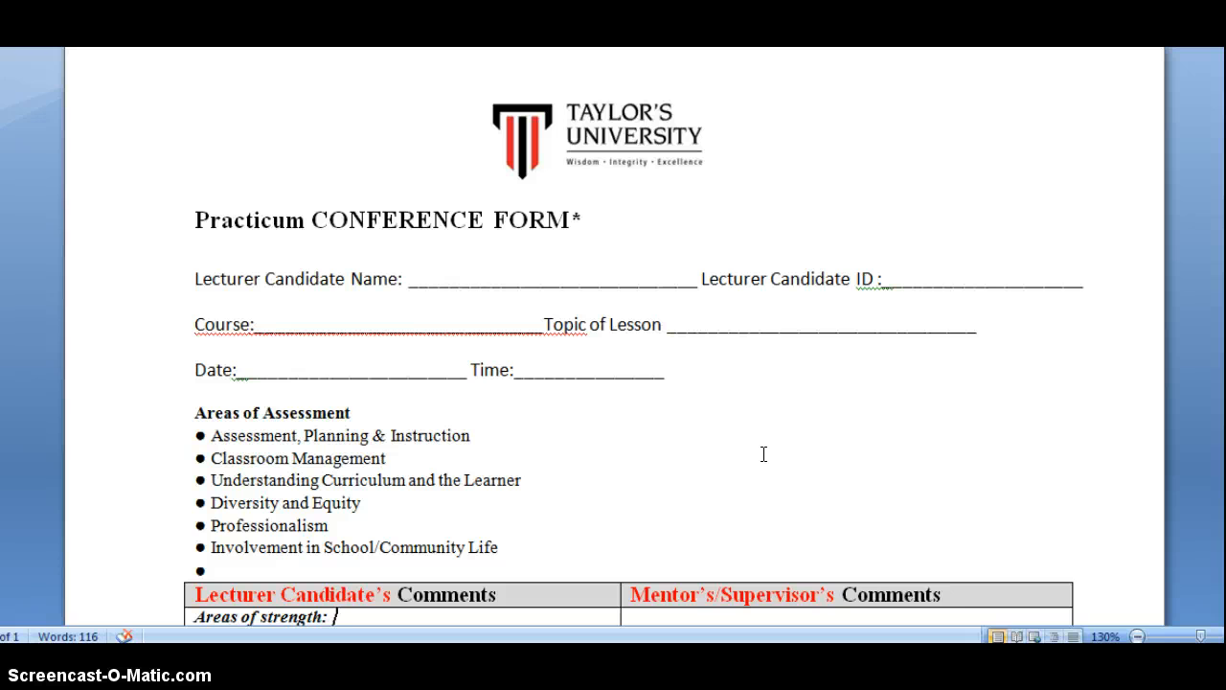